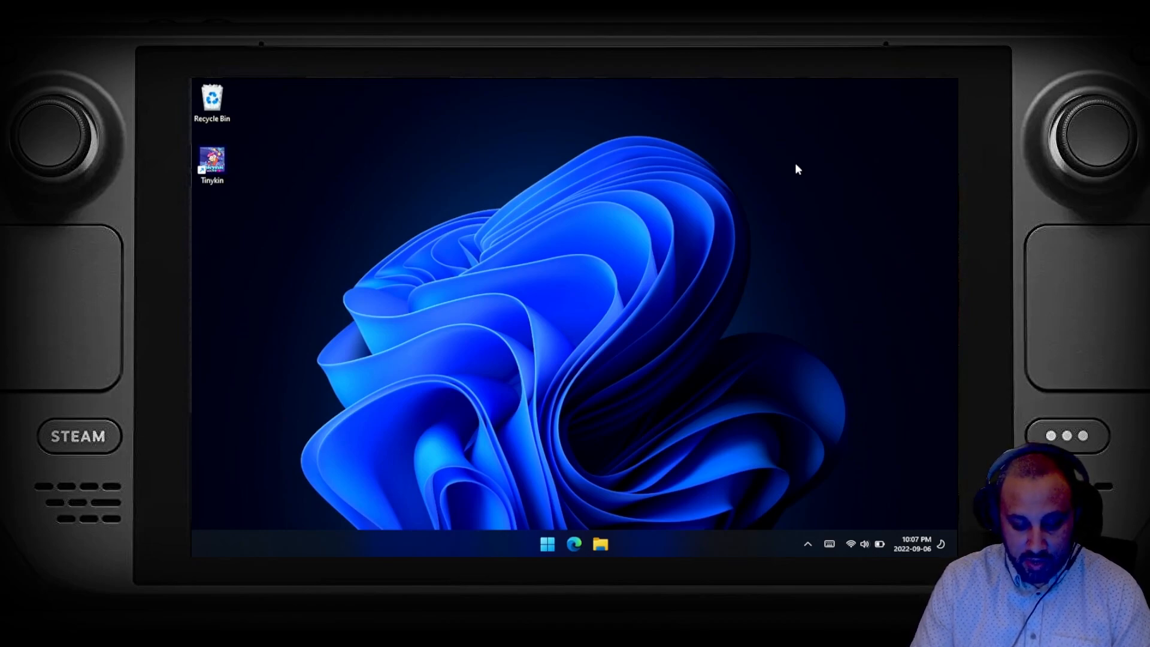
{"action": "mouse_move", "coordinate": [512, 469]}
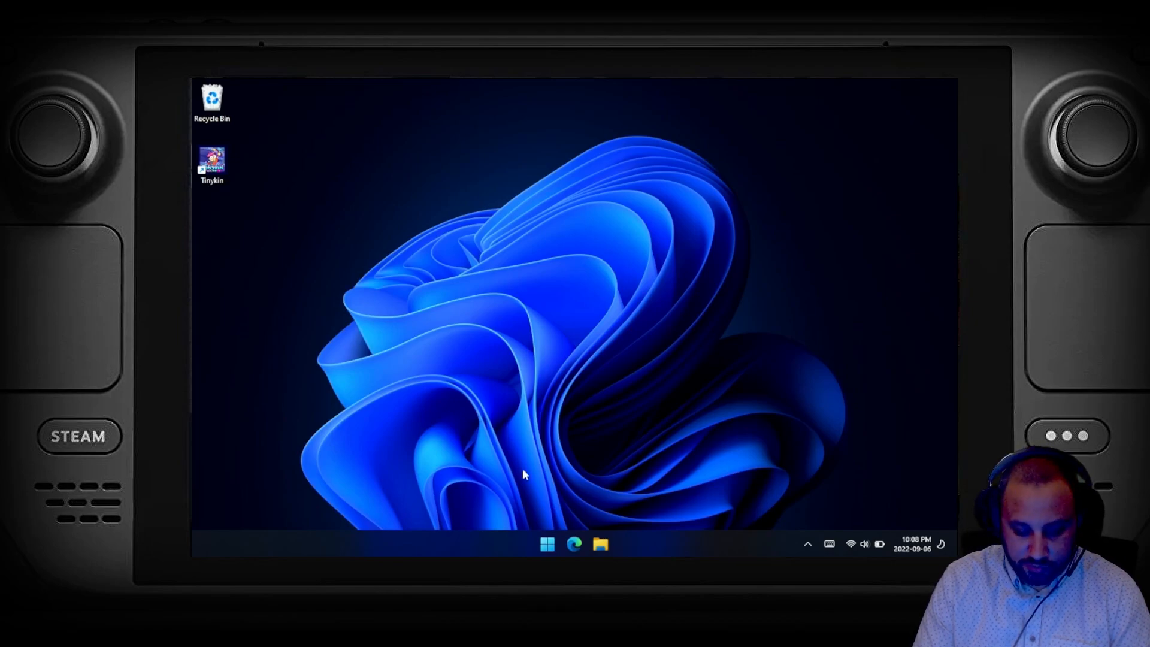
- Bring up the Start menu listing pinned apps and recently added Tinykin
{"action": "left_click", "coordinate": [548, 544]}
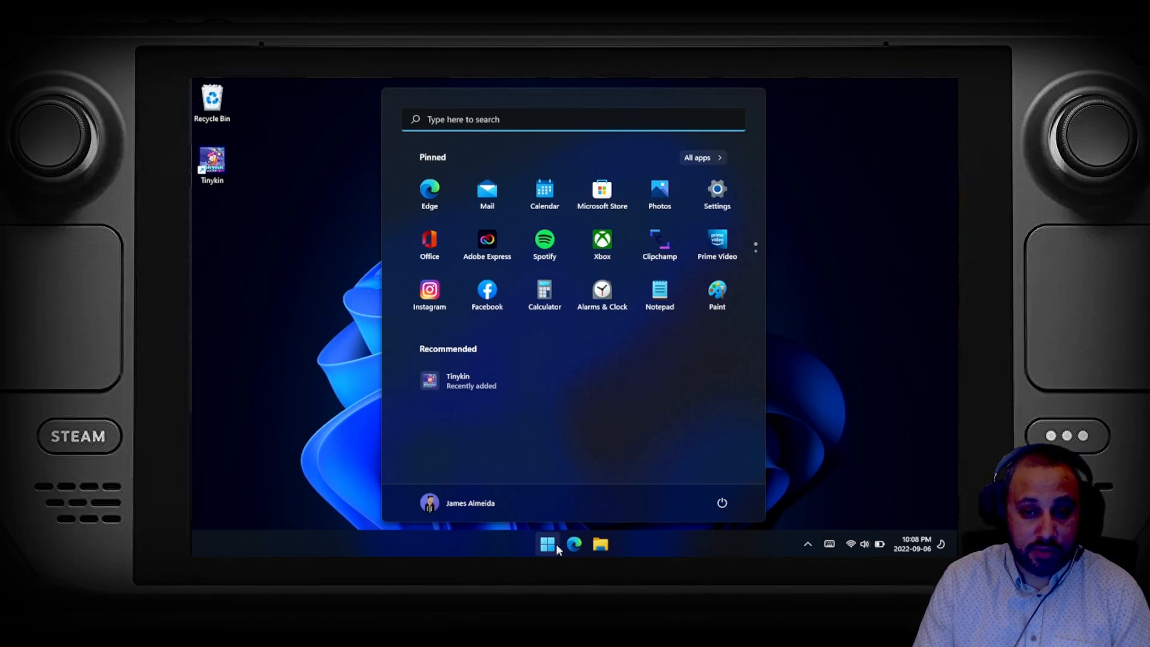
{"action": "mouse_move", "coordinate": [627, 378]}
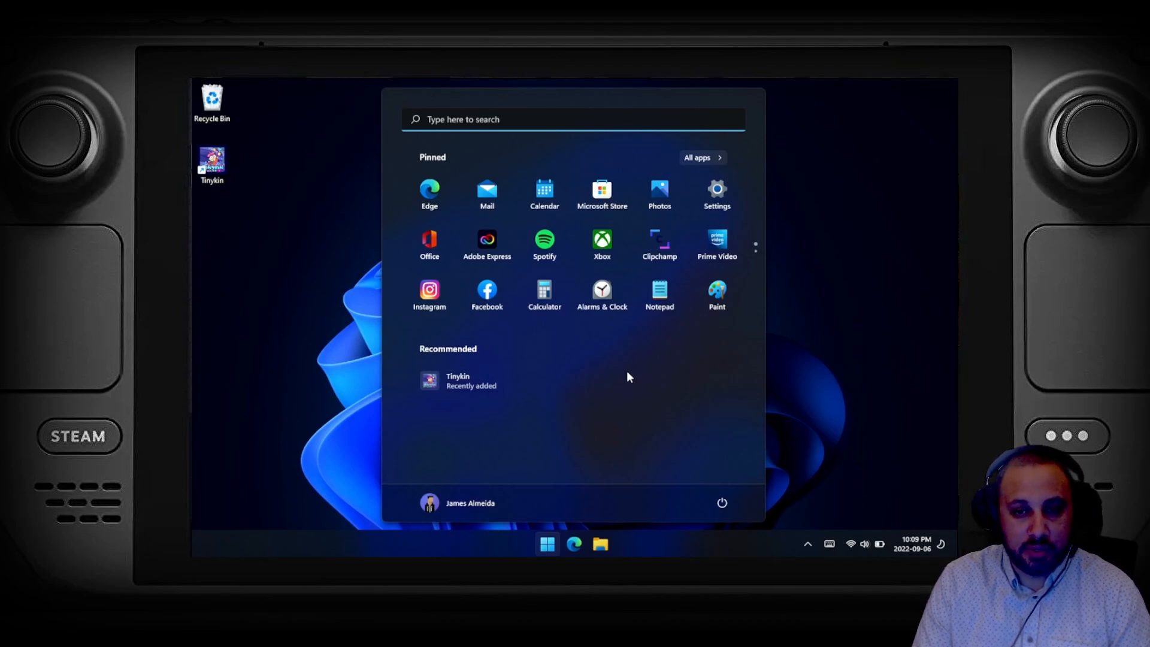
{"action": "mouse_move", "coordinate": [615, 338]}
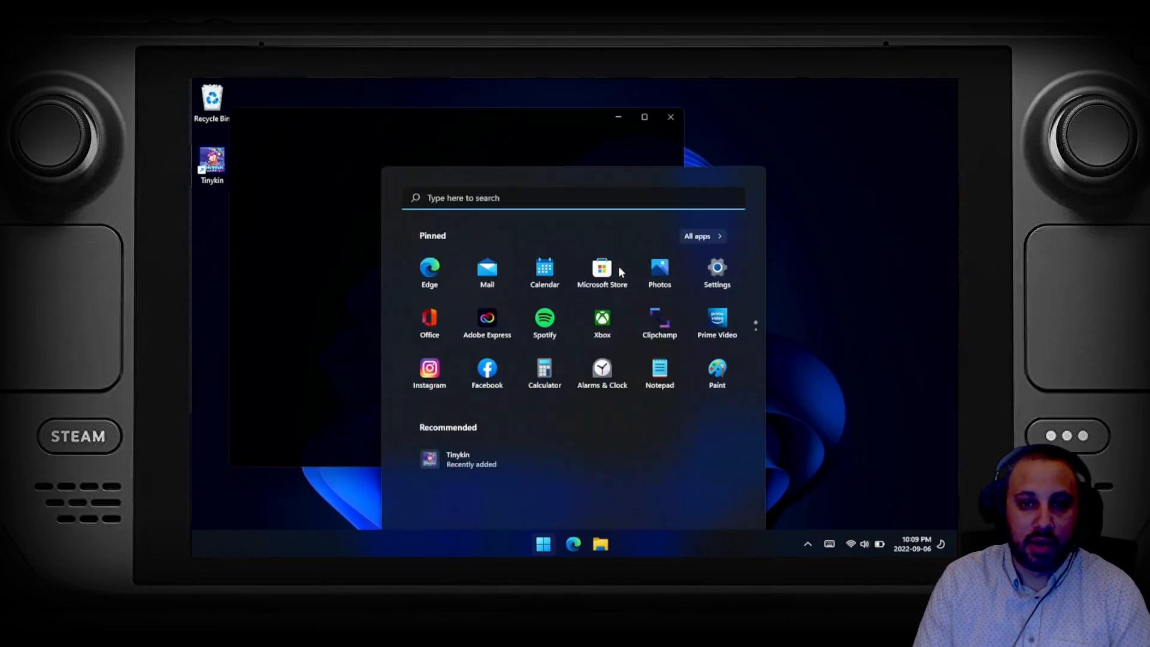
- Reveal the Xbox window and maximize it to the Game Pass home featuring Exo One
{"action": "left_click", "coordinate": [602, 322]}
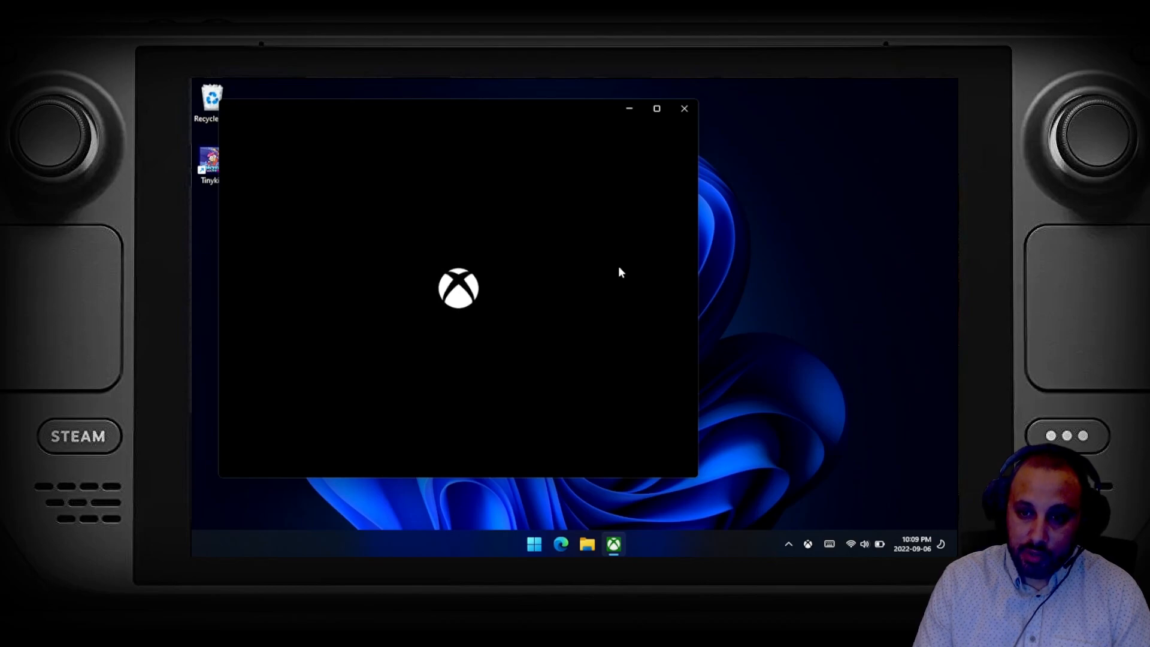
{"action": "mouse_move", "coordinate": [676, 176]}
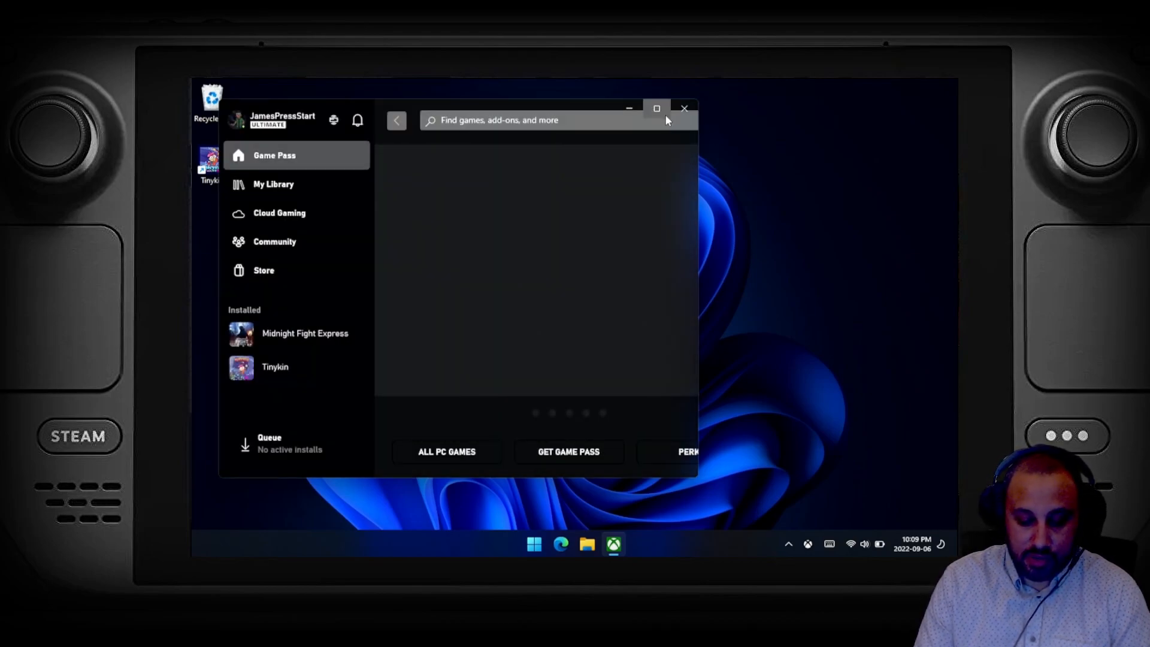
{"action": "left_click", "coordinate": [656, 109]}
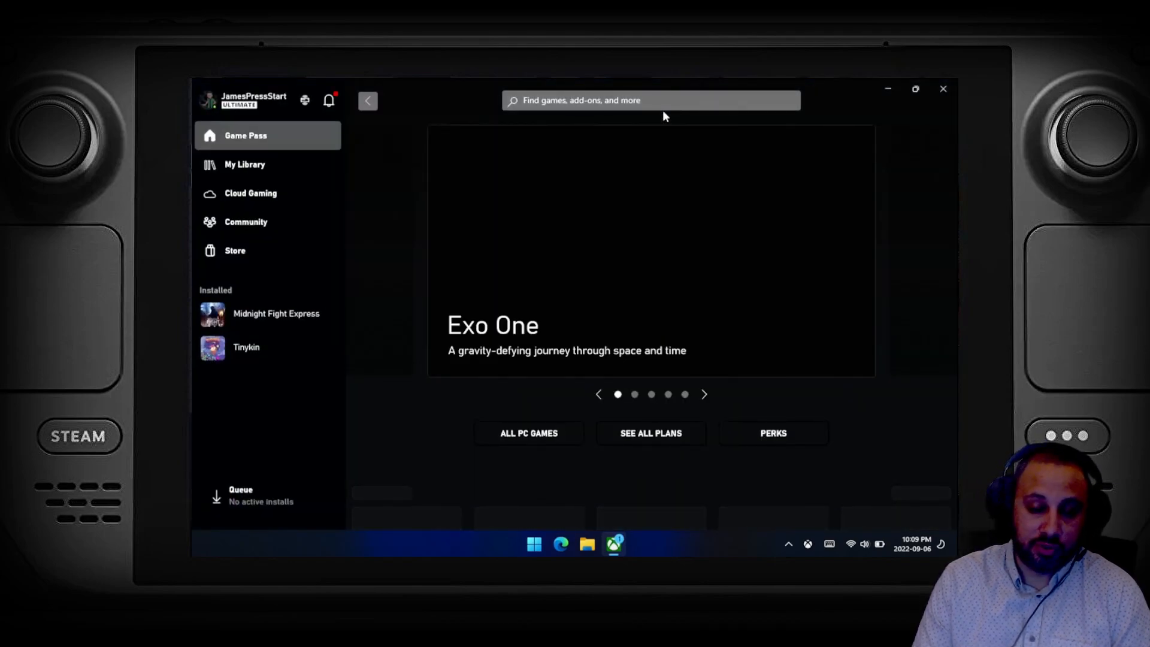
{"action": "scroll", "scroll_direction": "down", "scroll_amount": 3}
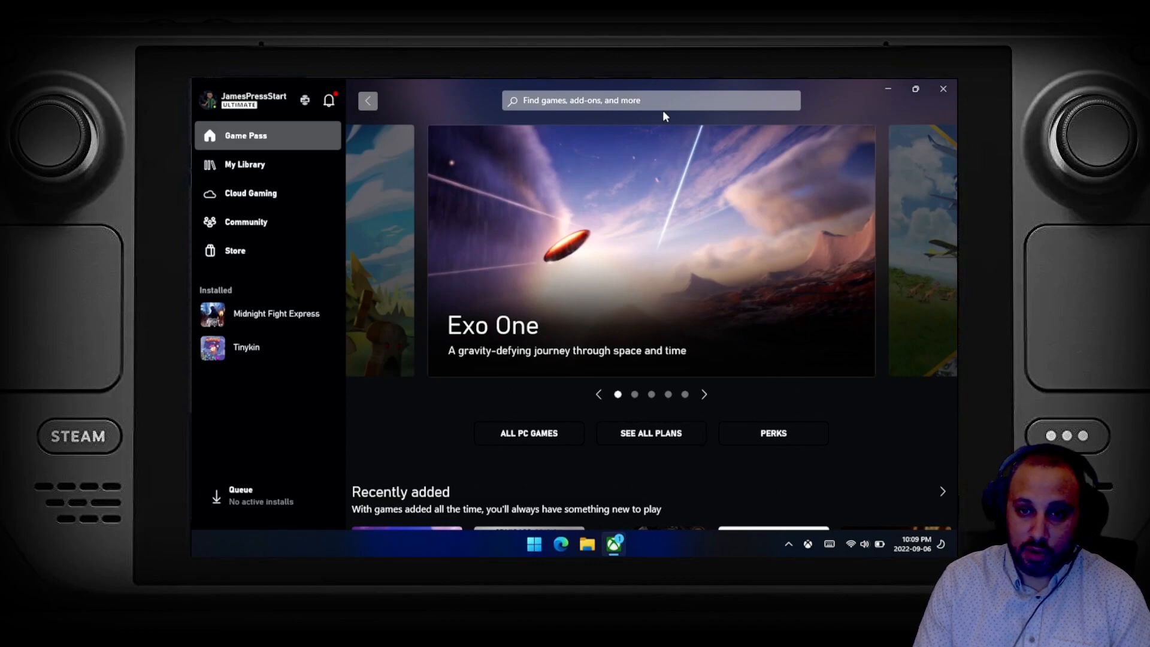
- Advance the Game Pass featured carousel to Microsoft Flight Simulator
{"action": "left_click", "coordinate": [704, 395]}
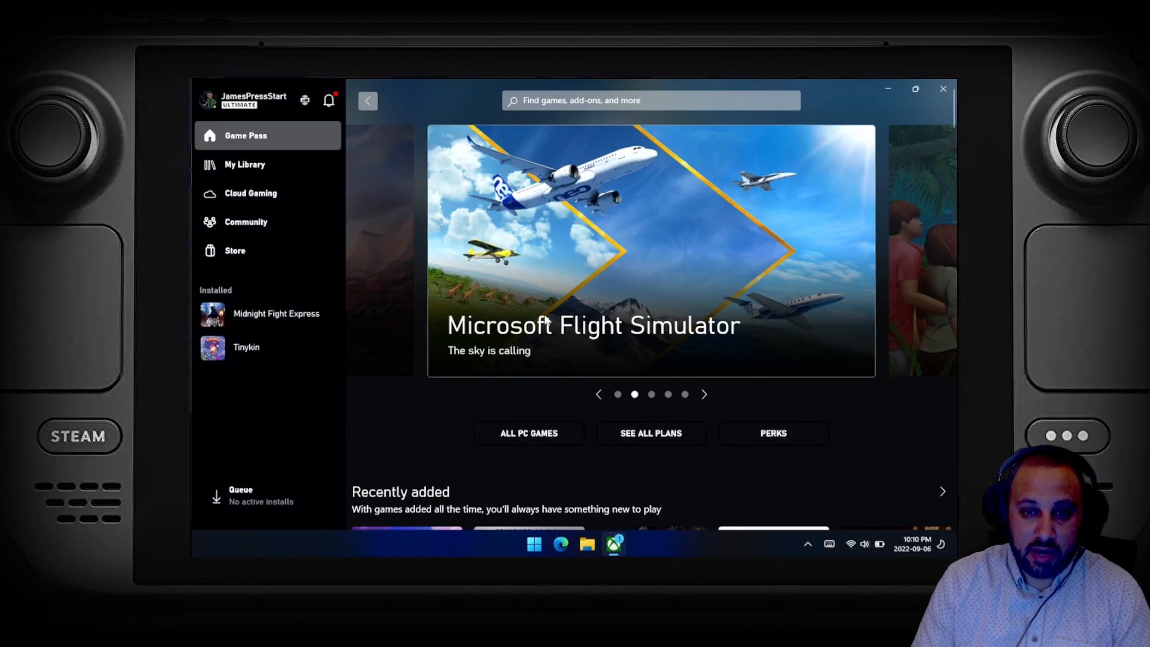
{"action": "mouse_move", "coordinate": [580, 242]}
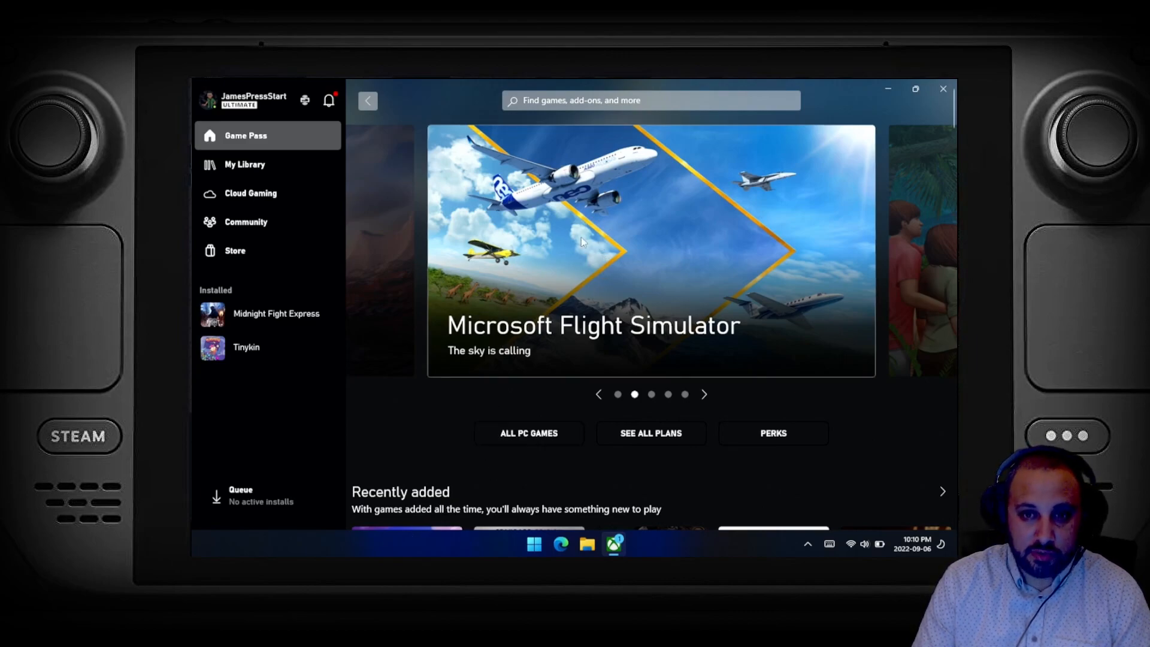
{"action": "mouse_move", "coordinate": [573, 319]}
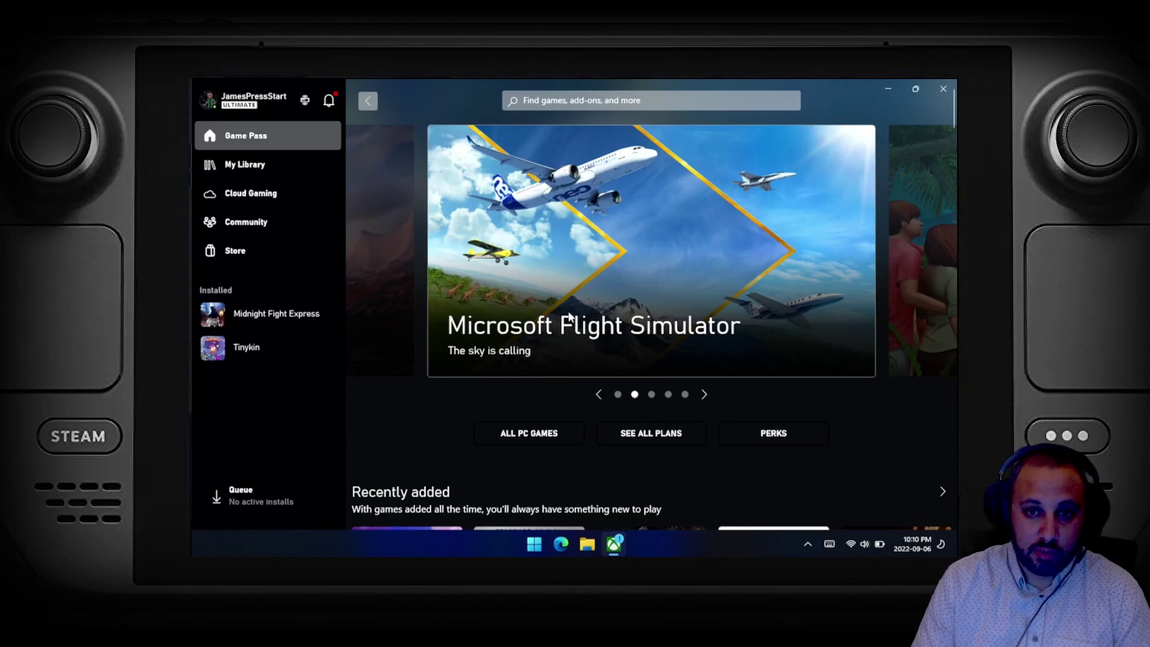
{"action": "mouse_move", "coordinate": [519, 302]}
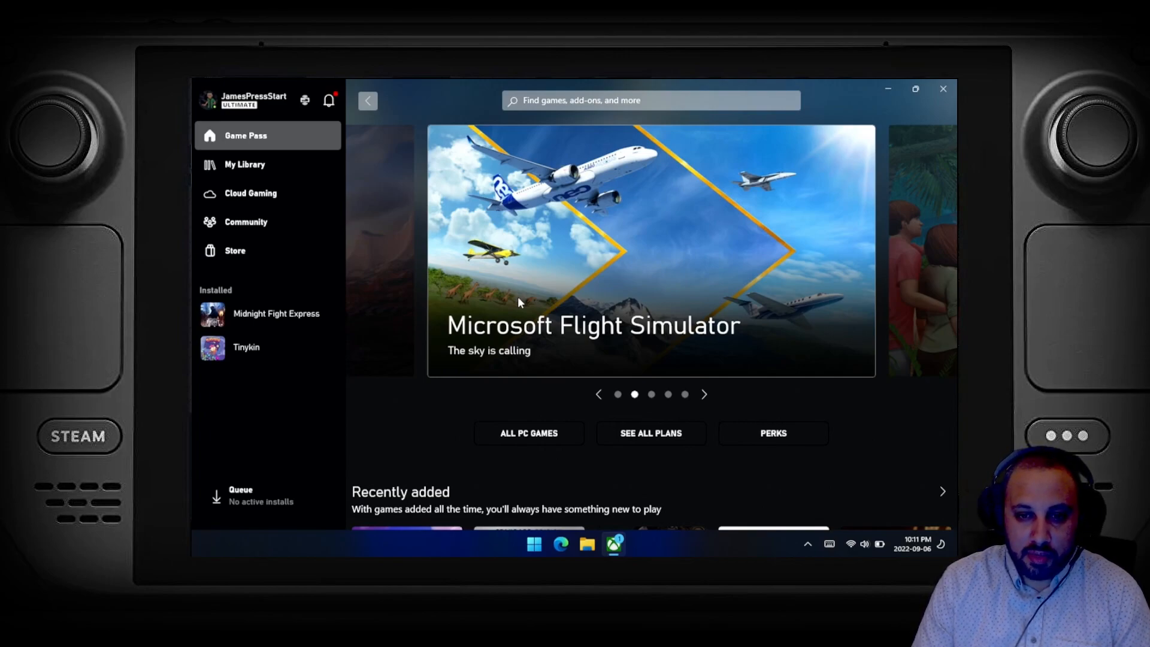
{"action": "mouse_move", "coordinate": [512, 400]}
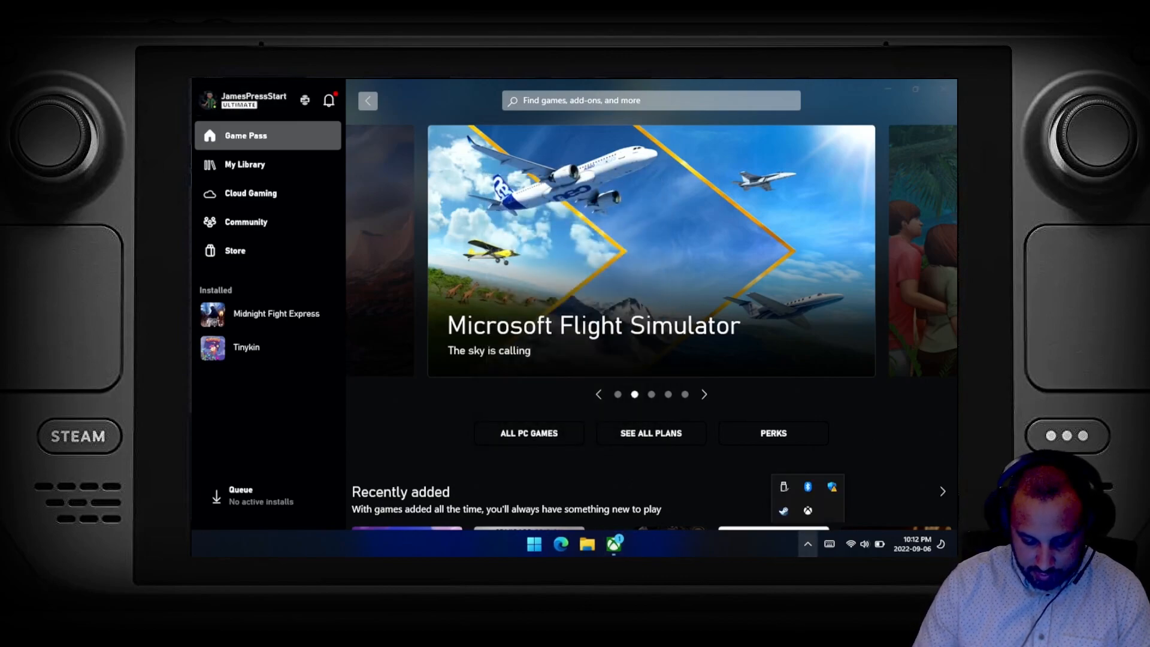
- Launch Steam from the tray, view Downloads with PUBG paused at 40%, then return to Library home
{"action": "left_click", "coordinate": [784, 511]}
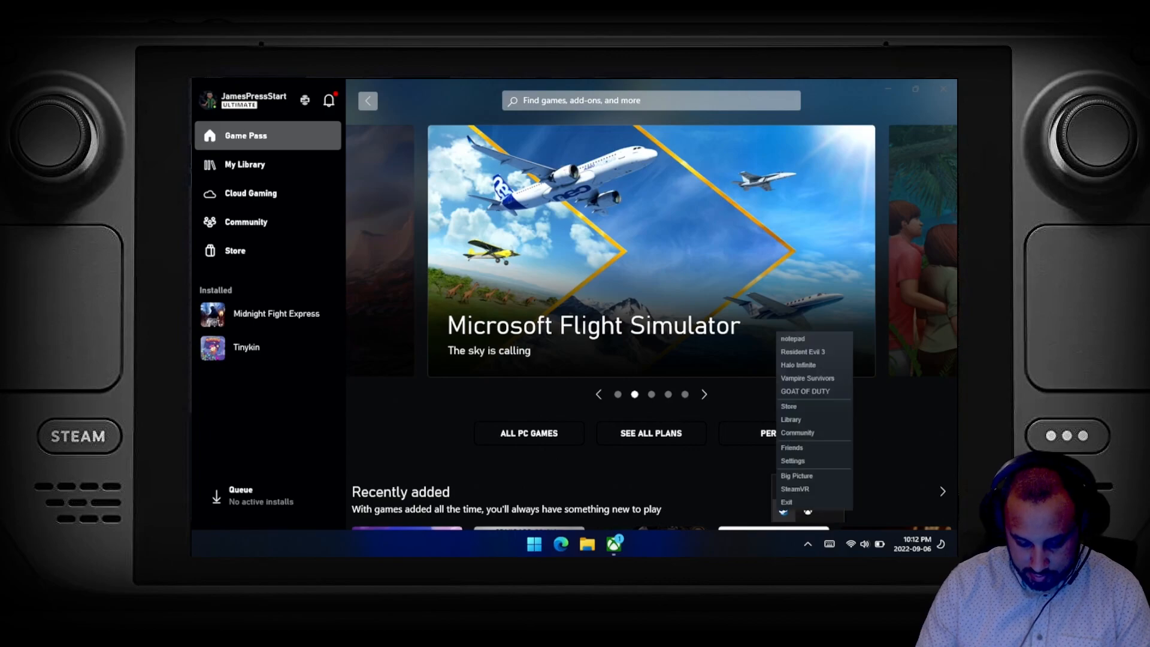
{"action": "mouse_move", "coordinate": [836, 414]}
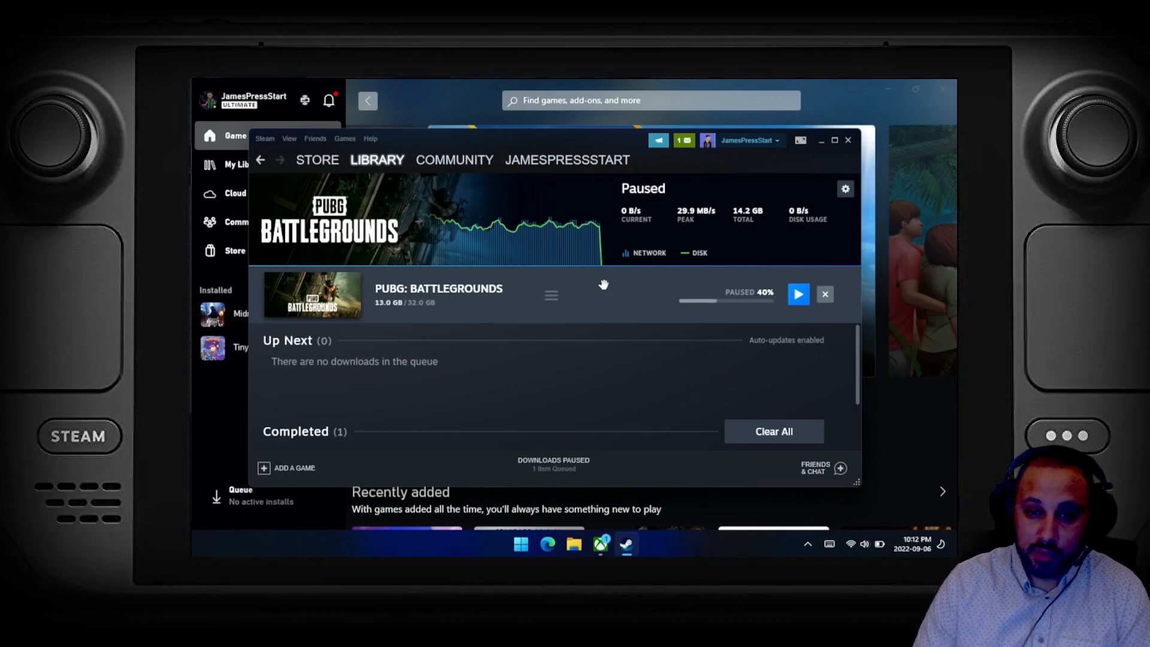
{"action": "left_click", "coordinate": [824, 295]}
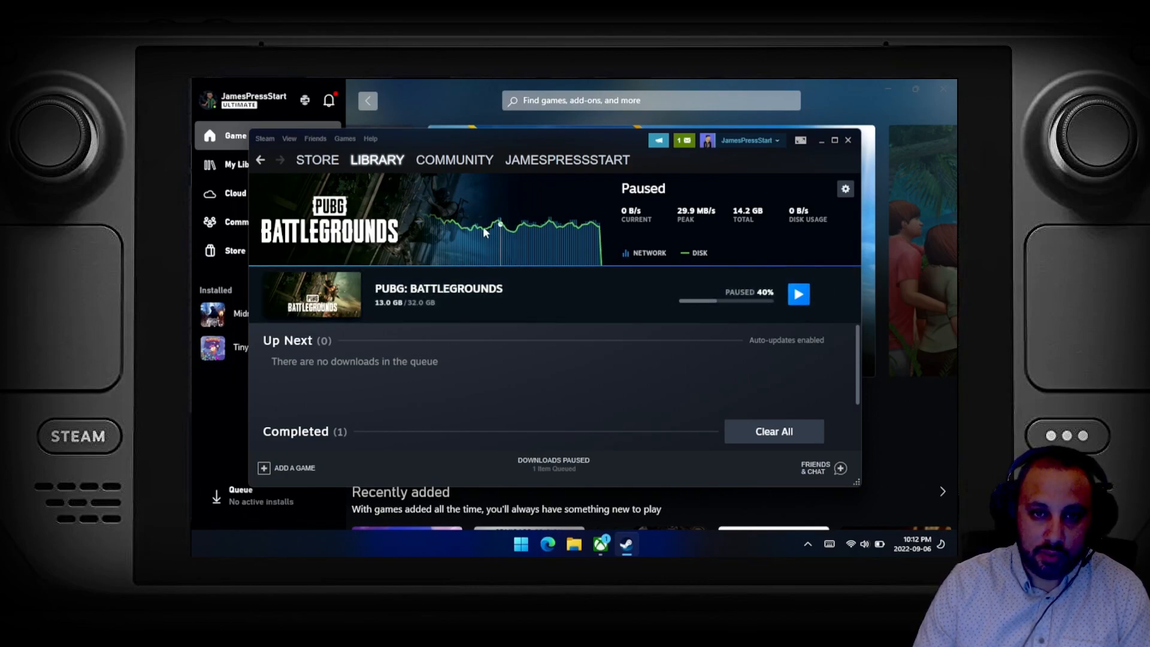
{"action": "left_click", "coordinate": [454, 159]}
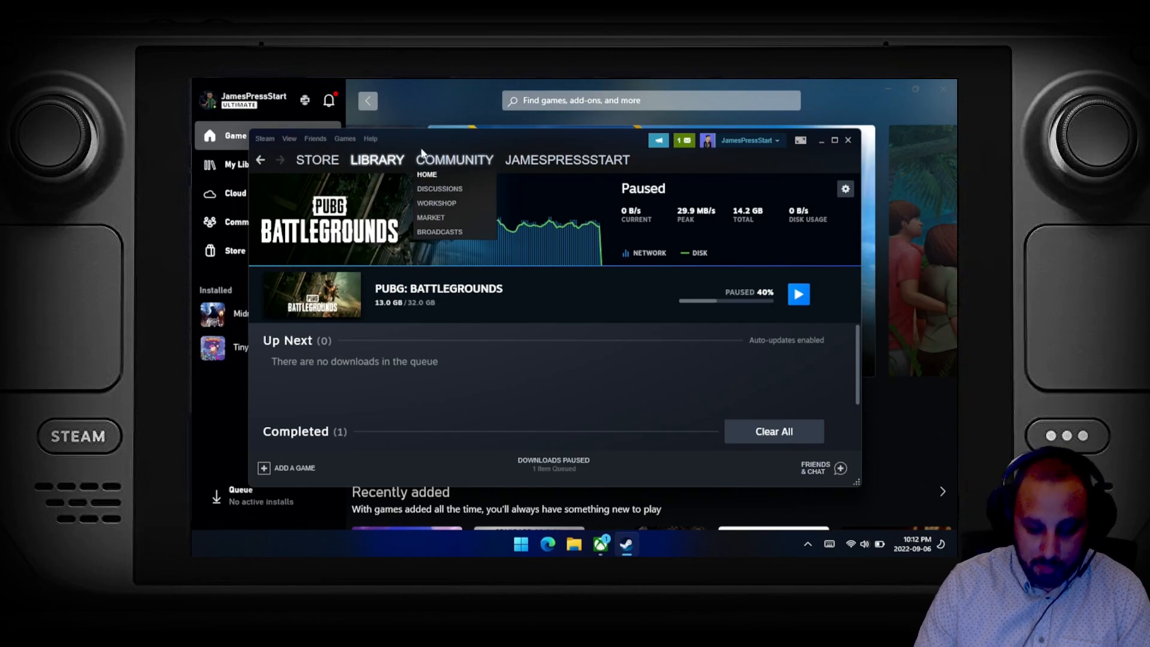
{"action": "left_click", "coordinate": [378, 159]}
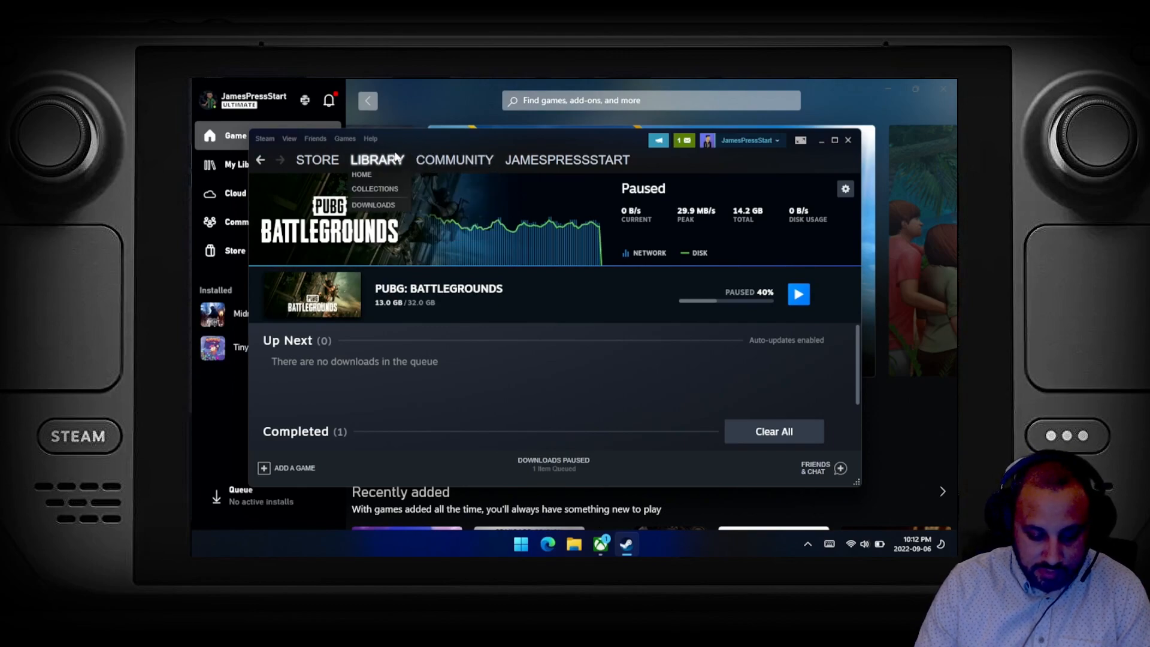
{"action": "left_click", "coordinate": [377, 159]}
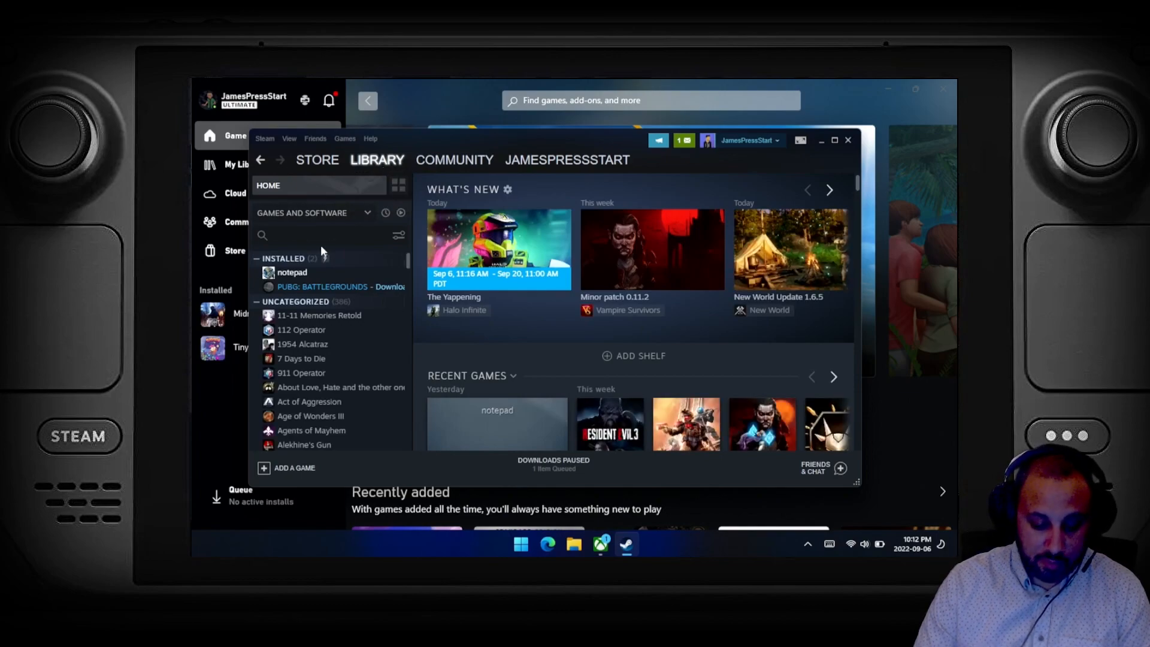
- Launch the notepad entry from the Steam library and dismiss the Steam window
{"action": "left_click", "coordinate": [293, 272]}
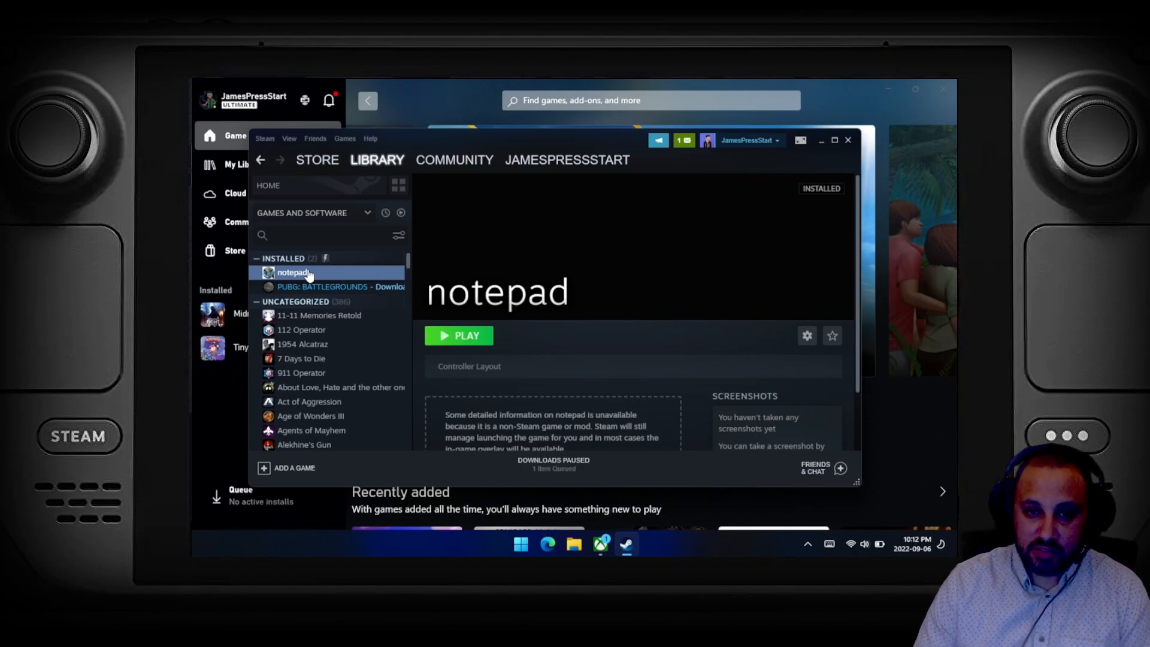
{"action": "mouse_move", "coordinate": [718, 259]}
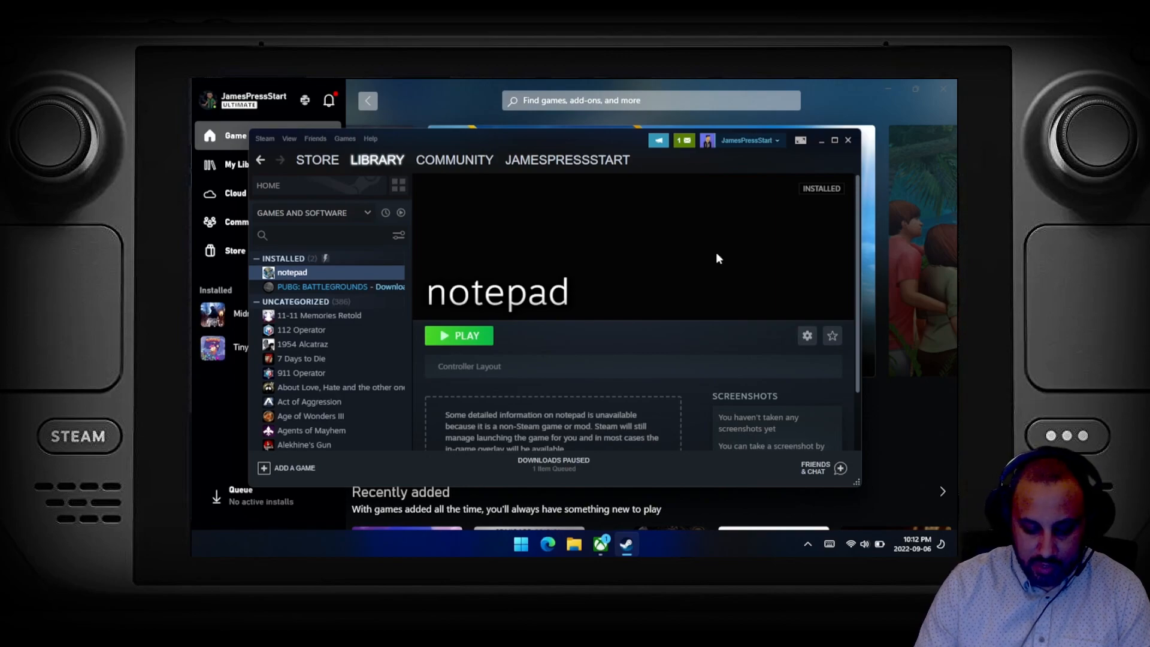
{"action": "mouse_move", "coordinate": [470, 349]}
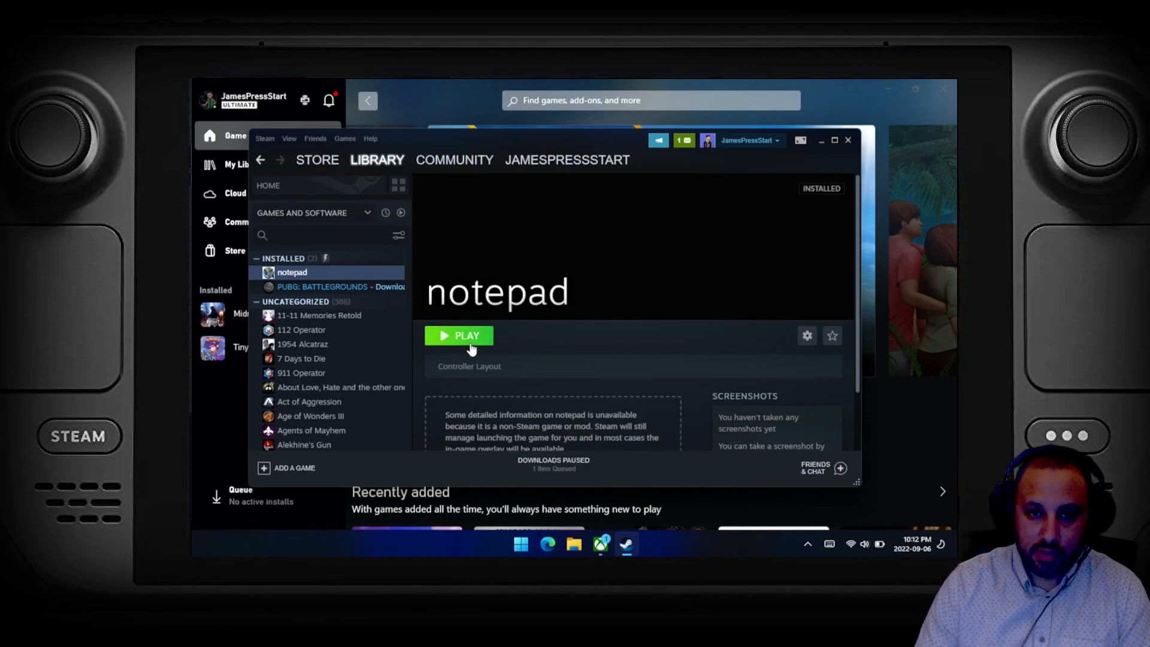
{"action": "left_click", "coordinate": [459, 335]}
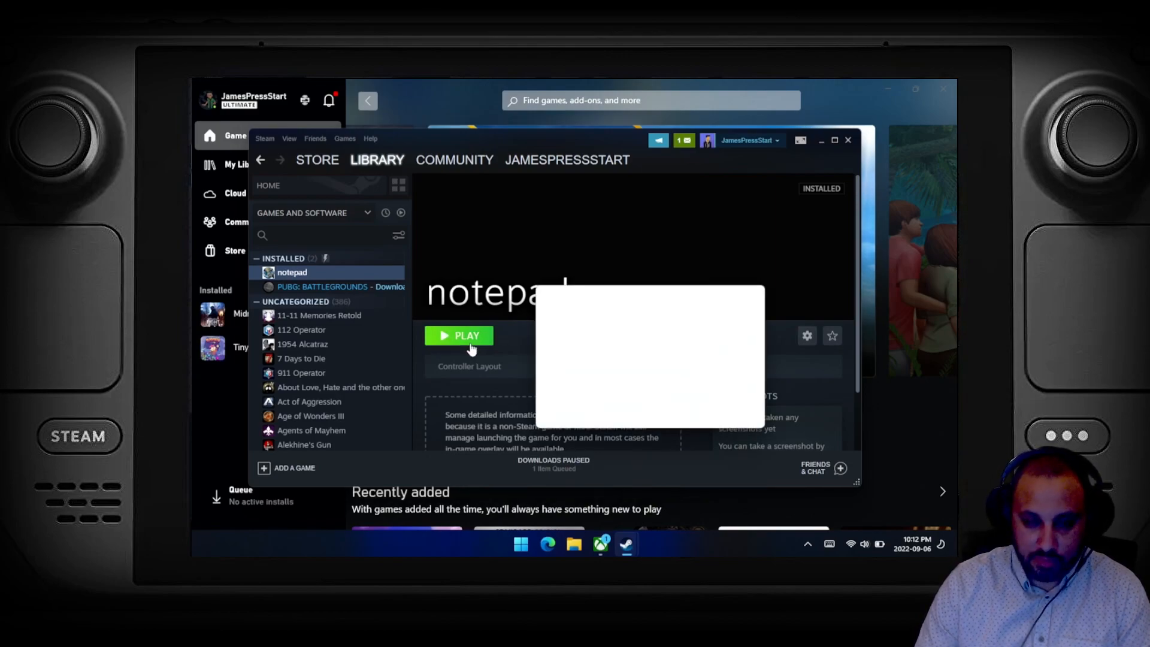
{"action": "left_click", "coordinate": [459, 336]}
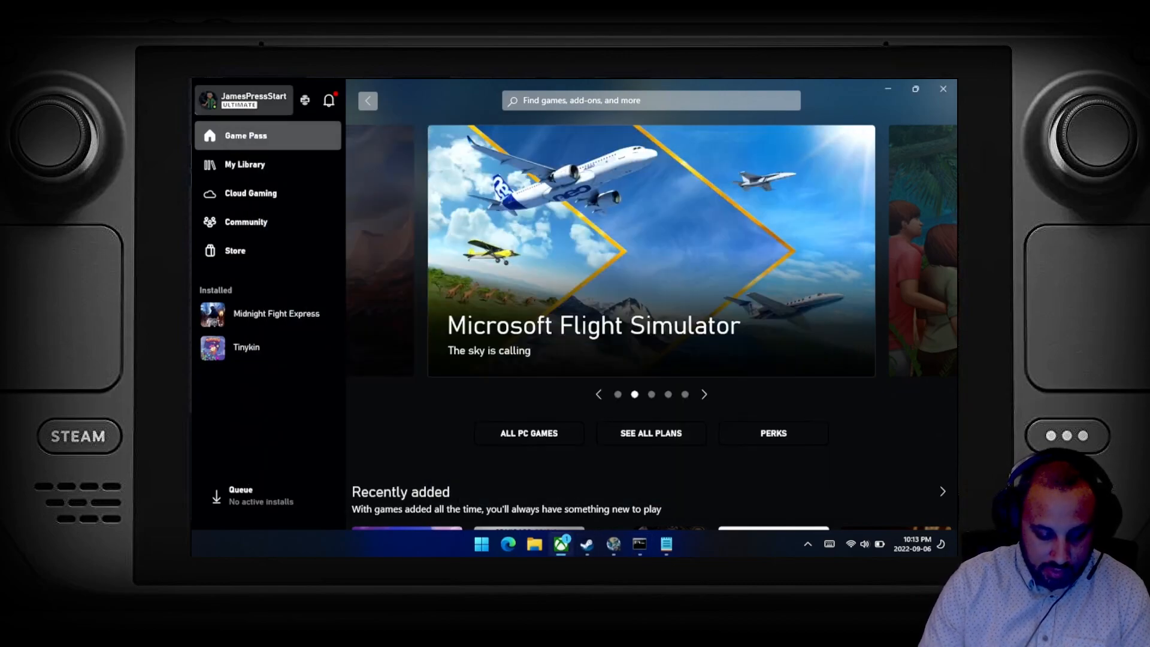
- Start Tinykin from its Game Pass page, reaching the press-any-key screen
{"action": "left_click", "coordinate": [247, 347]}
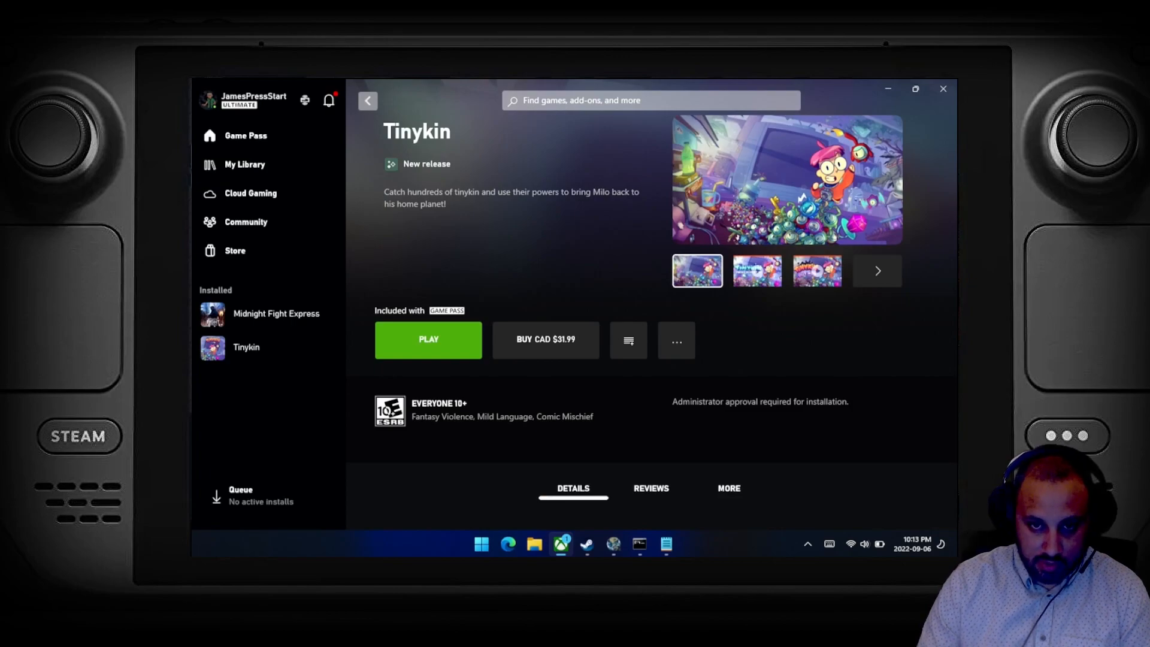
{"action": "left_click", "coordinate": [428, 340]}
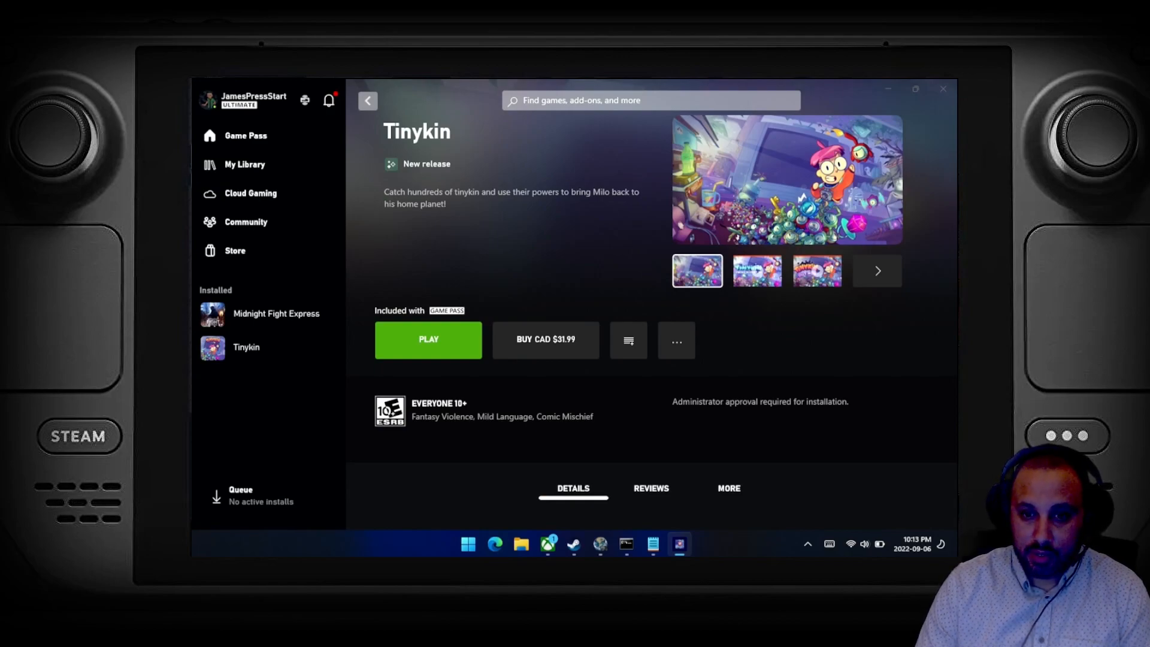
{"action": "left_click", "coordinate": [429, 340]}
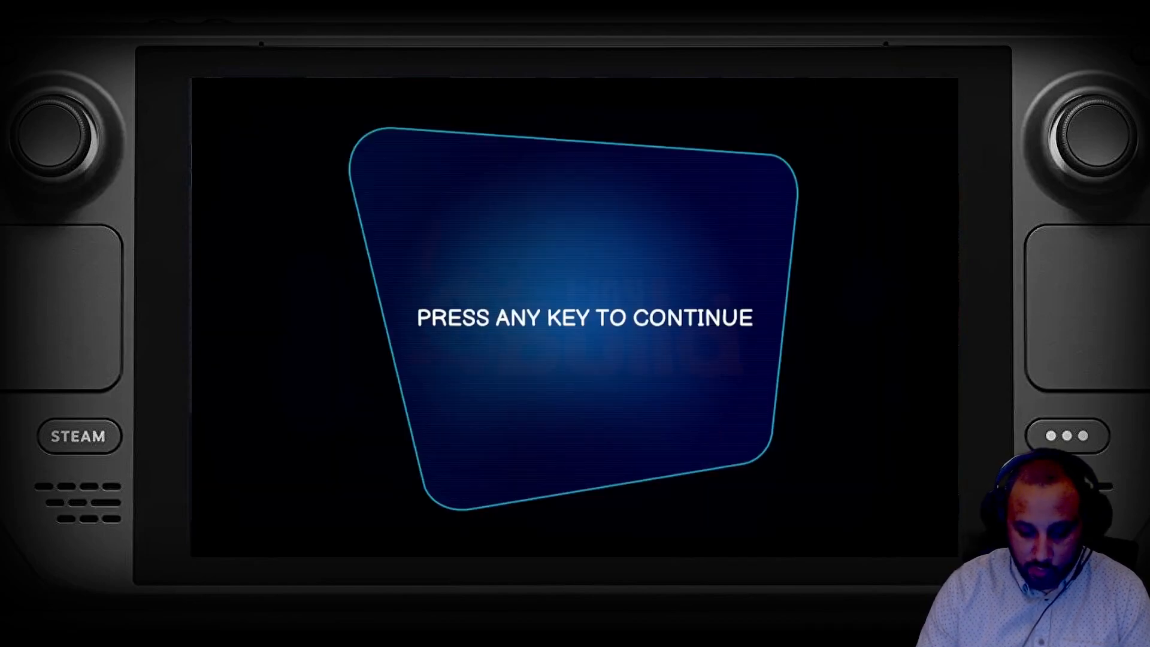
- Continue the saved Tinykin adventure, then exit to Windows and confirm the quit
{"action": "key", "text": "space"}
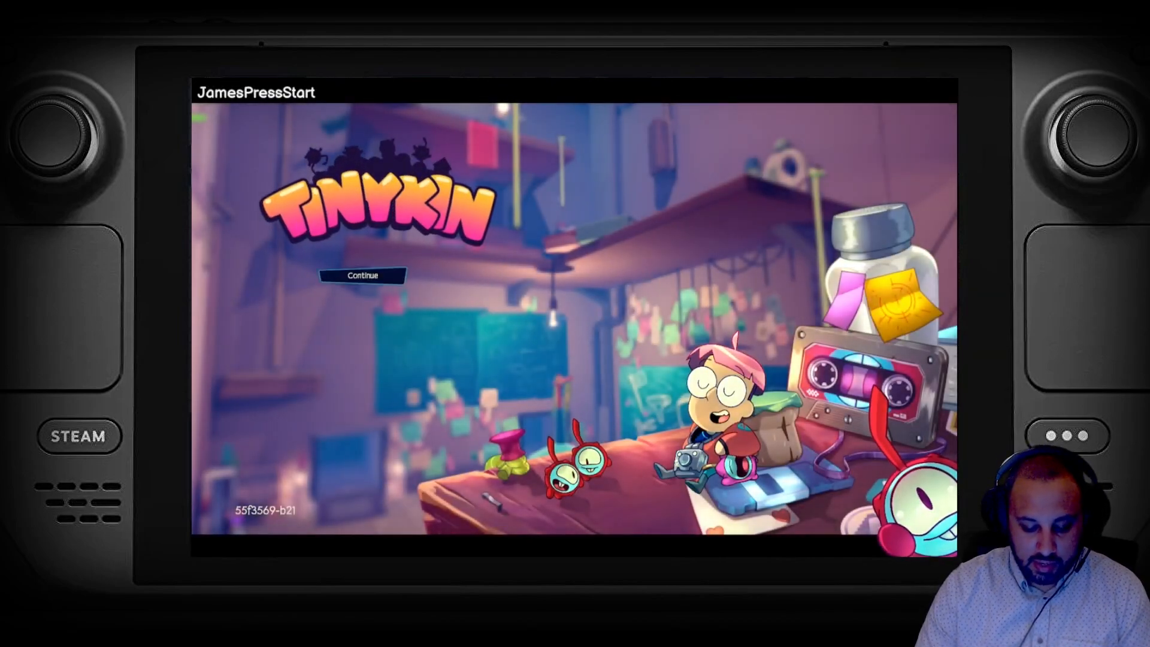
{"action": "left_click", "coordinate": [362, 276]}
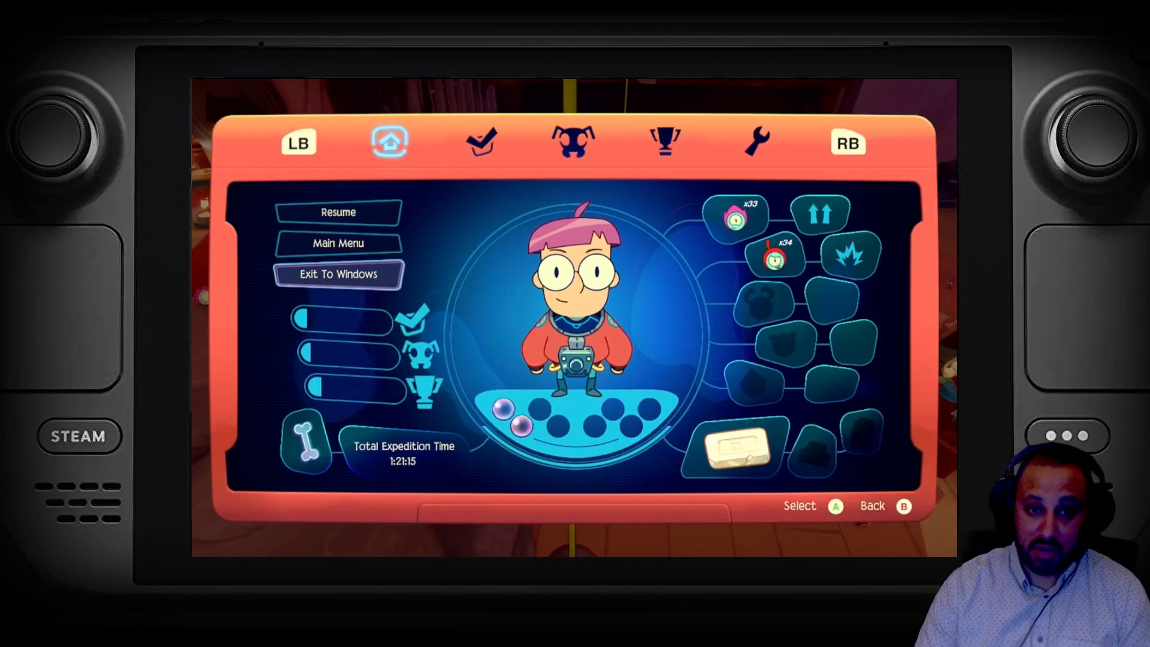
{"action": "left_click", "coordinate": [338, 273]}
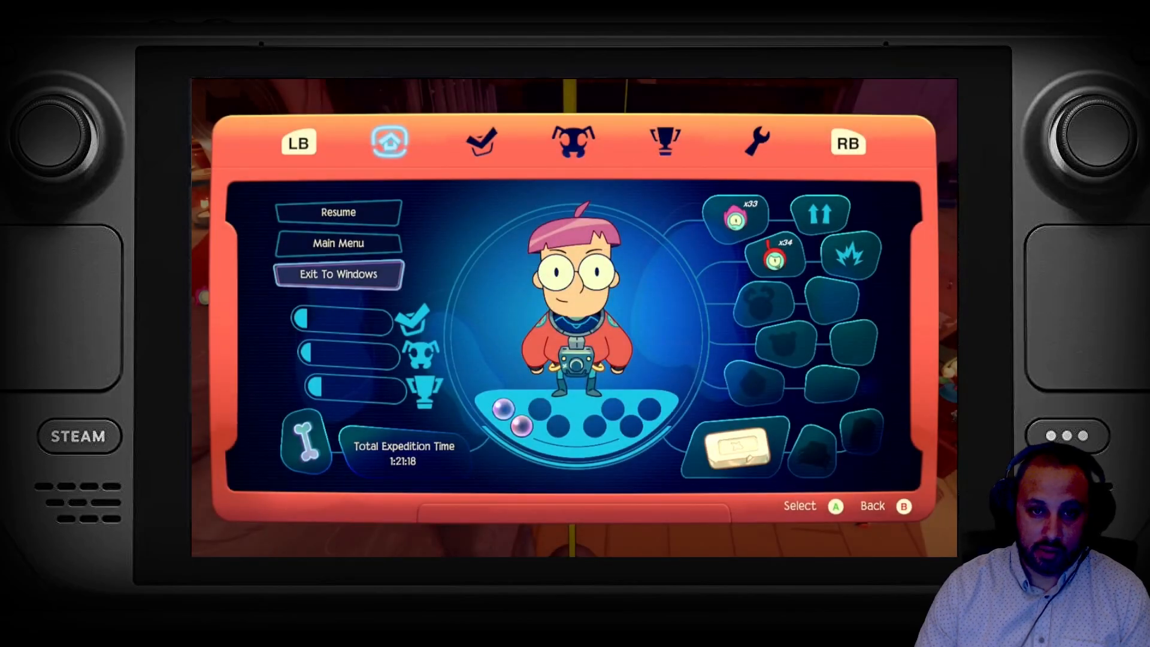
{"action": "left_click", "coordinate": [338, 273]}
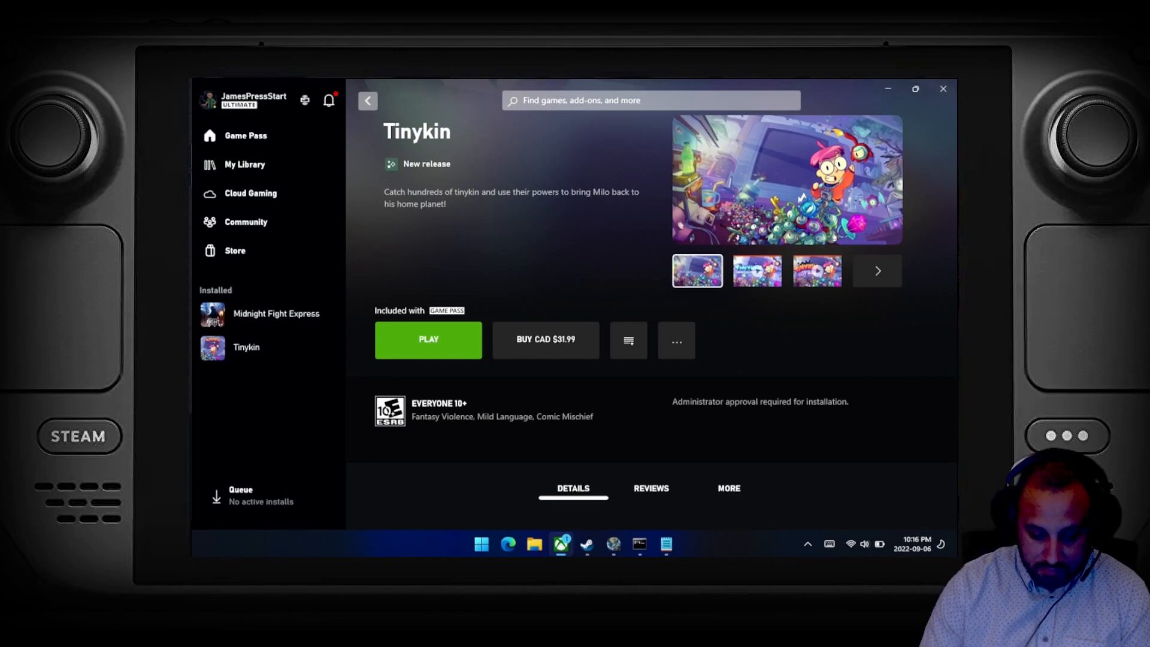
- Close the Xbox app and start Microsoft Edge from the taskbar
{"action": "left_click", "coordinate": [943, 89]}
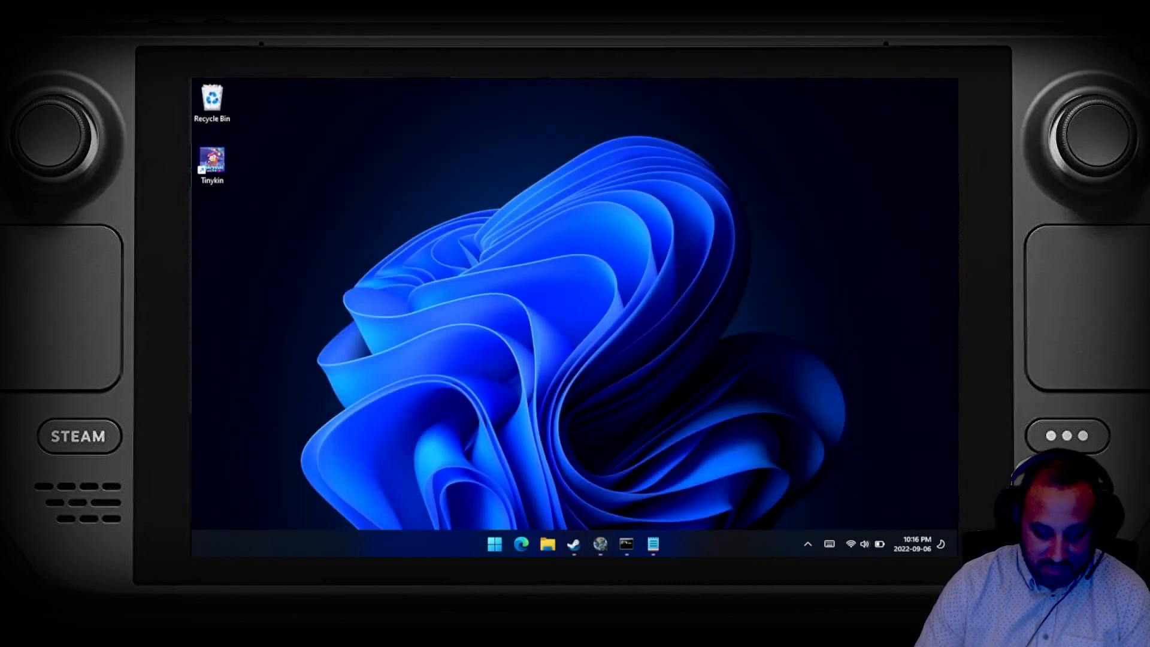
{"action": "left_click", "coordinate": [494, 544]}
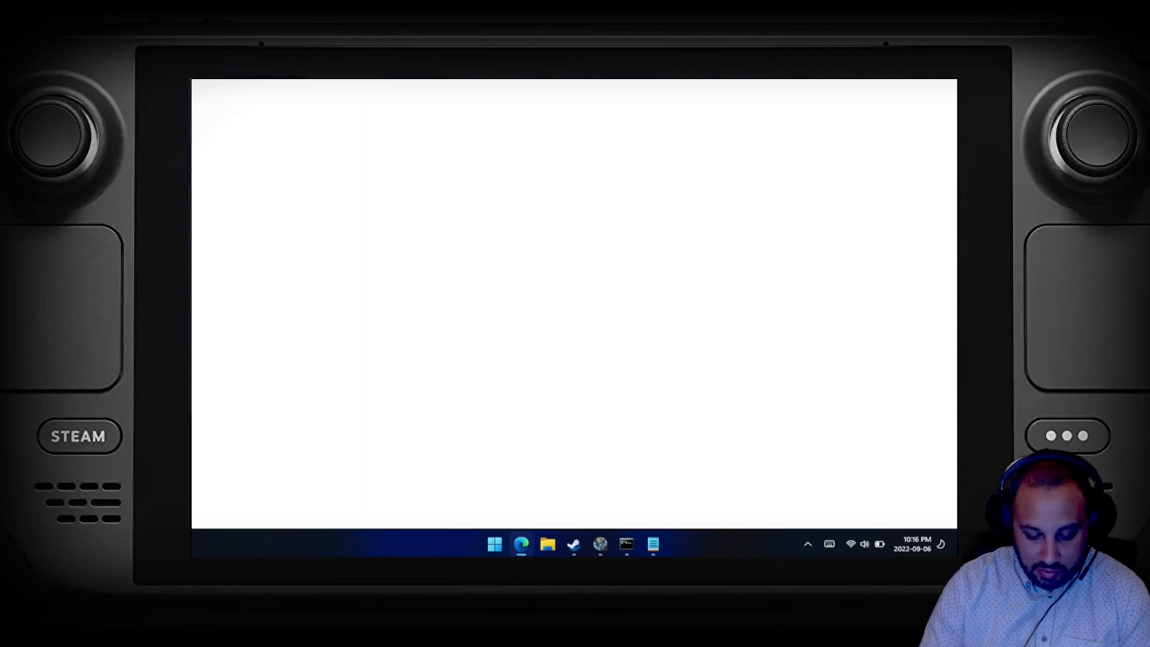
- Search 'y' in Edge, load YouTube from the Bing result and scroll its home feed
{"action": "left_click", "coordinate": [520, 544]}
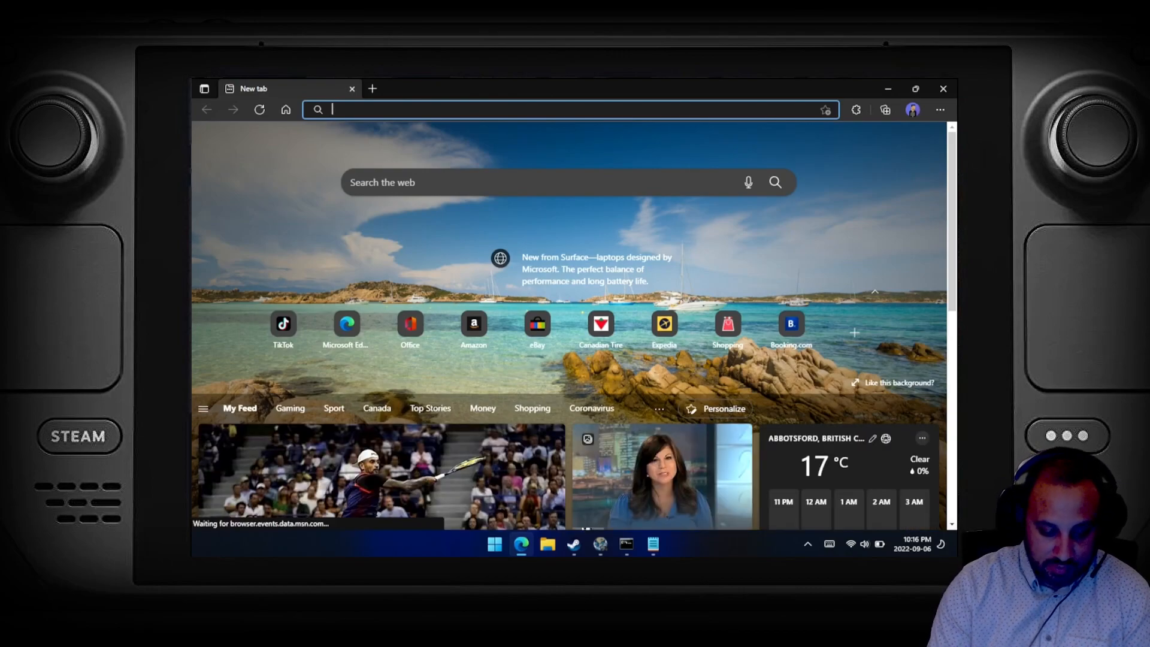
{"action": "left_click", "coordinate": [514, 109]}
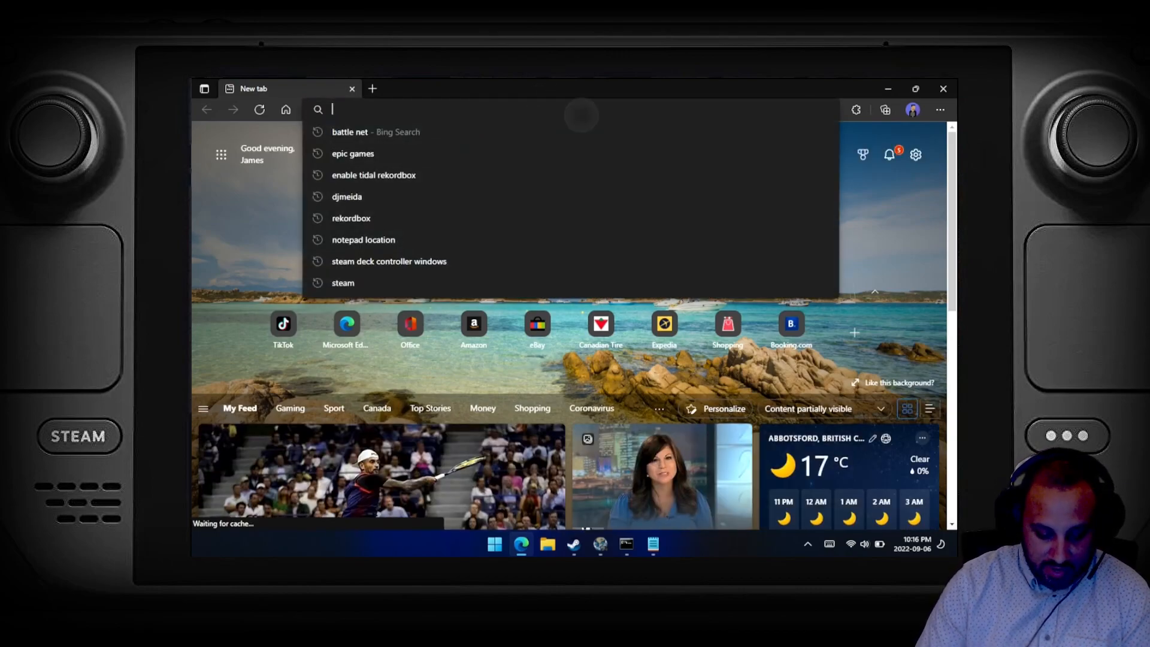
{"action": "type", "text": "y"}
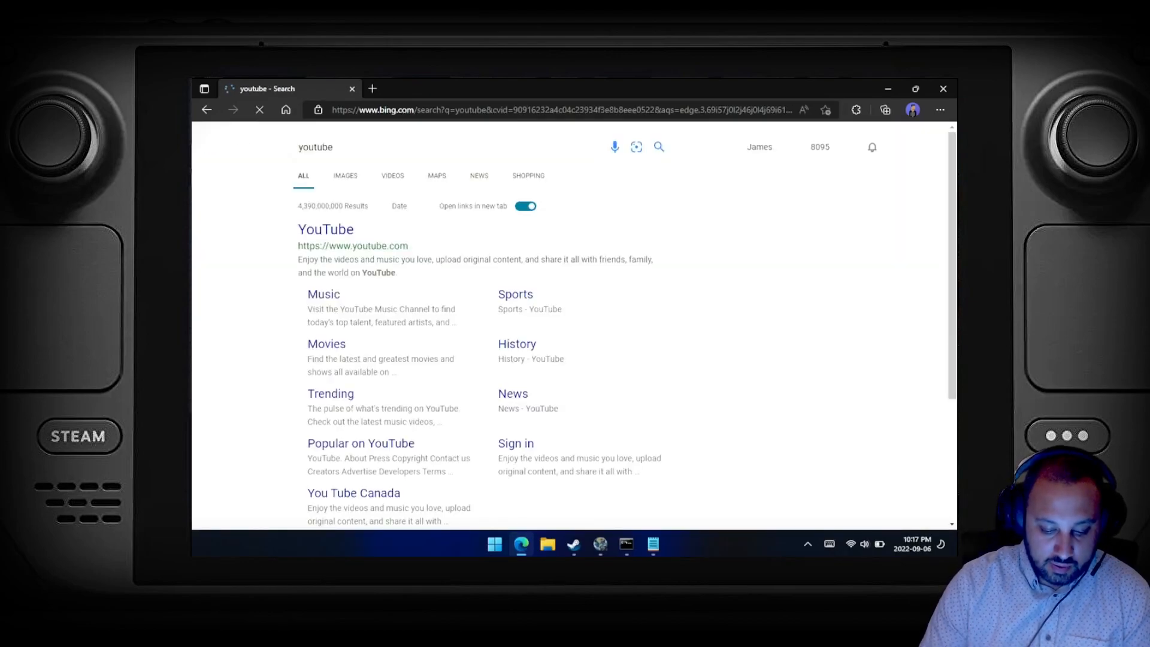
{"action": "left_click", "coordinate": [325, 230]}
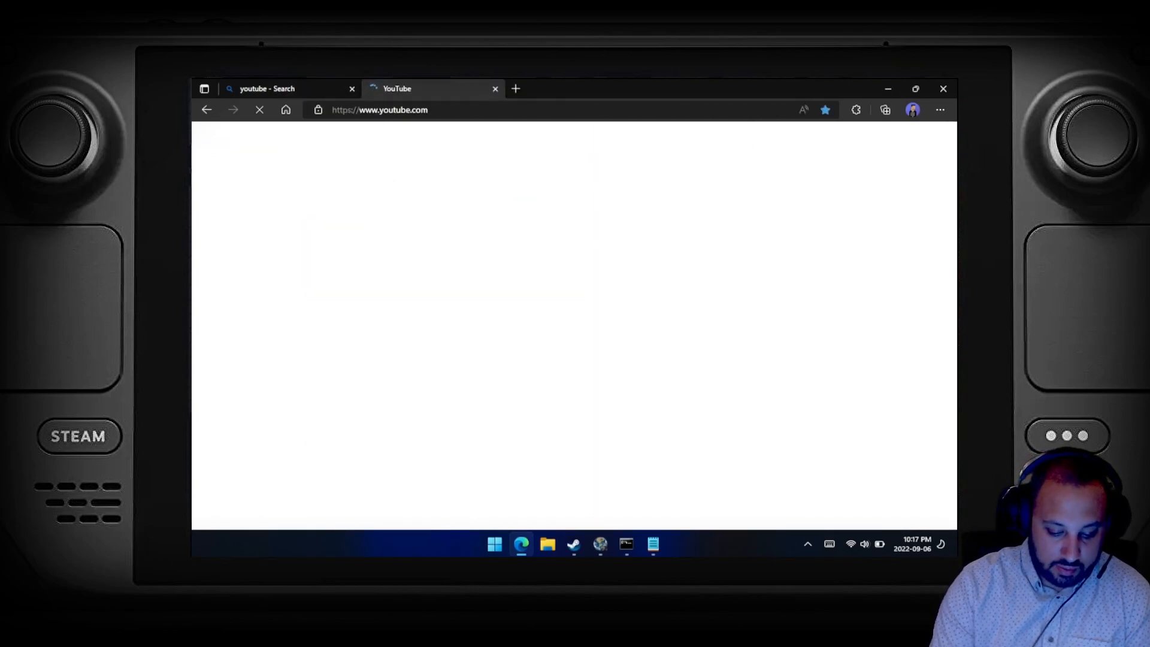
{"action": "left_click", "coordinate": [352, 89]}
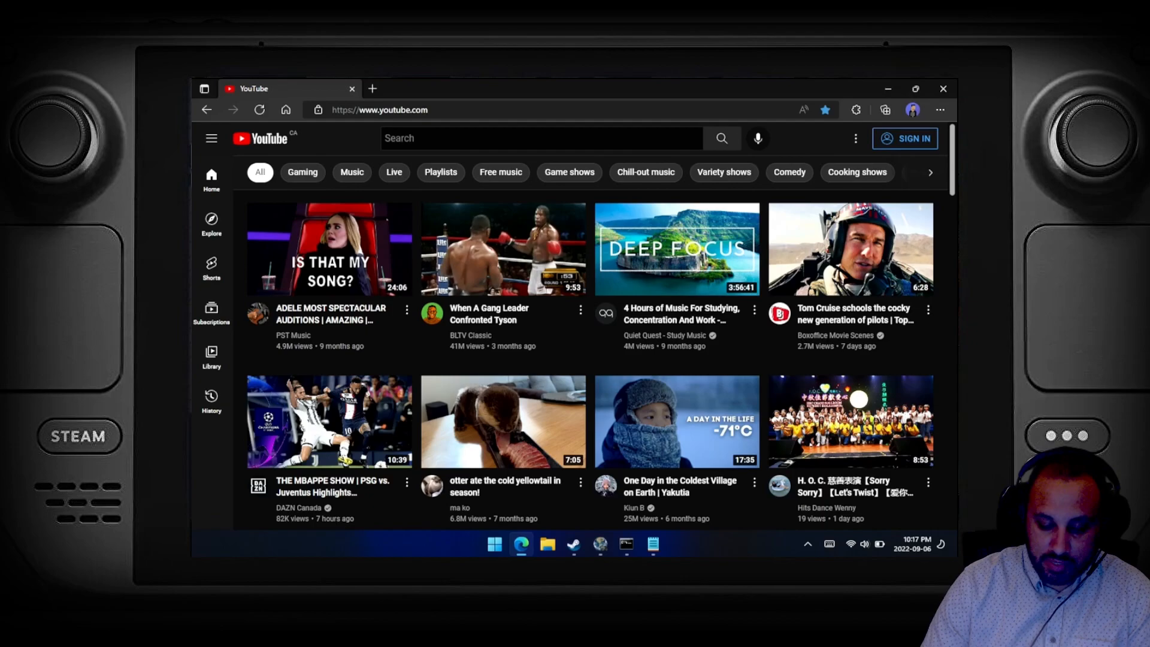
{"action": "scroll", "scroll_direction": "down", "scroll_amount": 3}
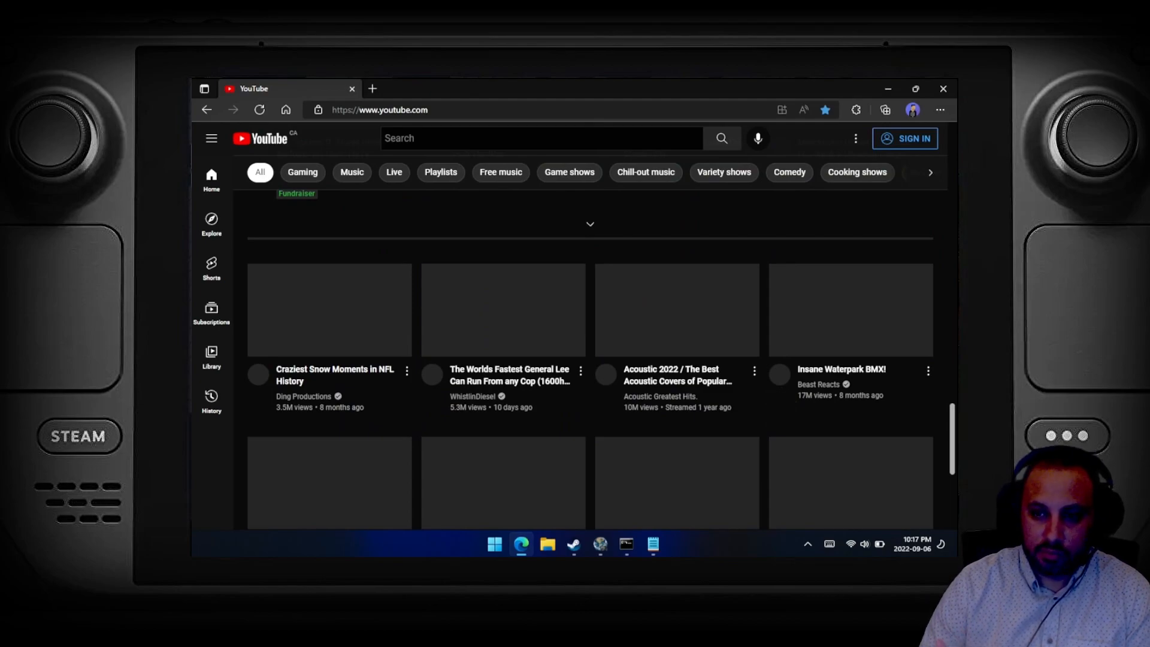
{"action": "scroll", "scroll_direction": "down", "scroll_amount": 3}
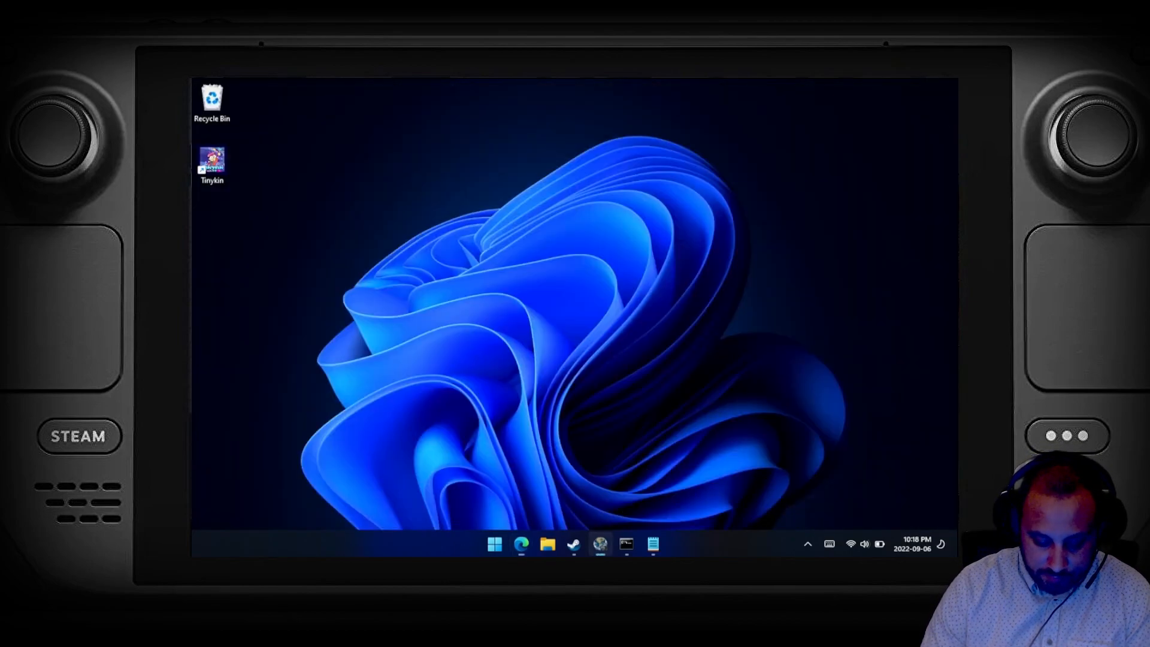
- Reopen the Xbox app from the Start menu to its Game Pass home featuring Forza Horizon 5
{"action": "left_click", "coordinate": [493, 544]}
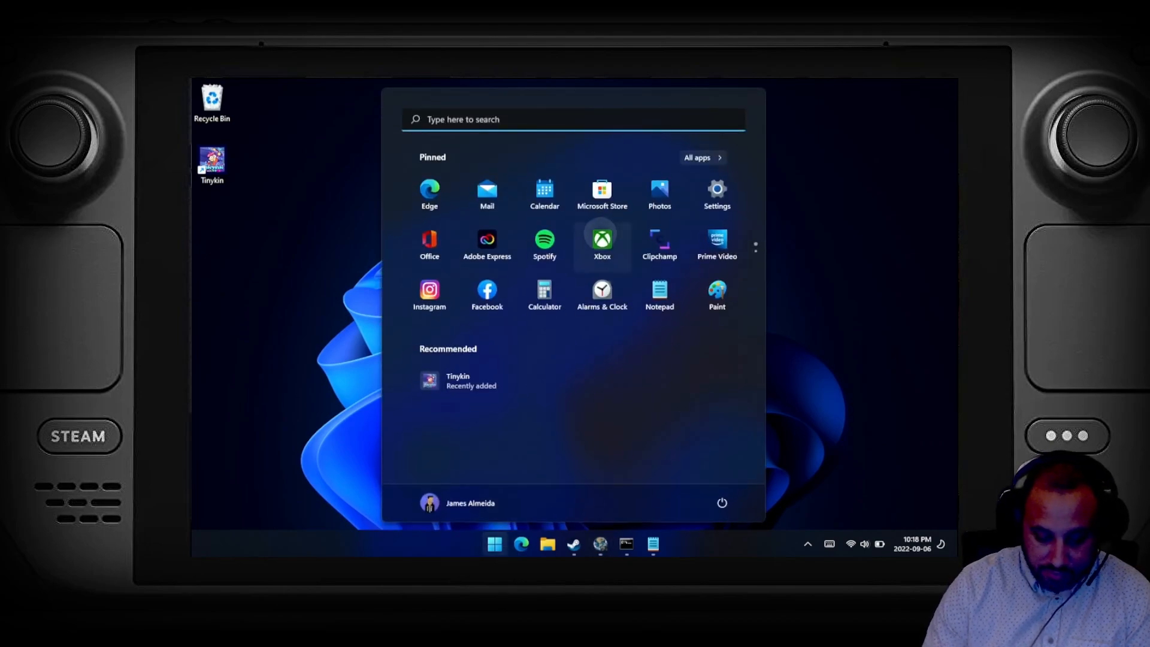
{"action": "left_click", "coordinate": [600, 244]}
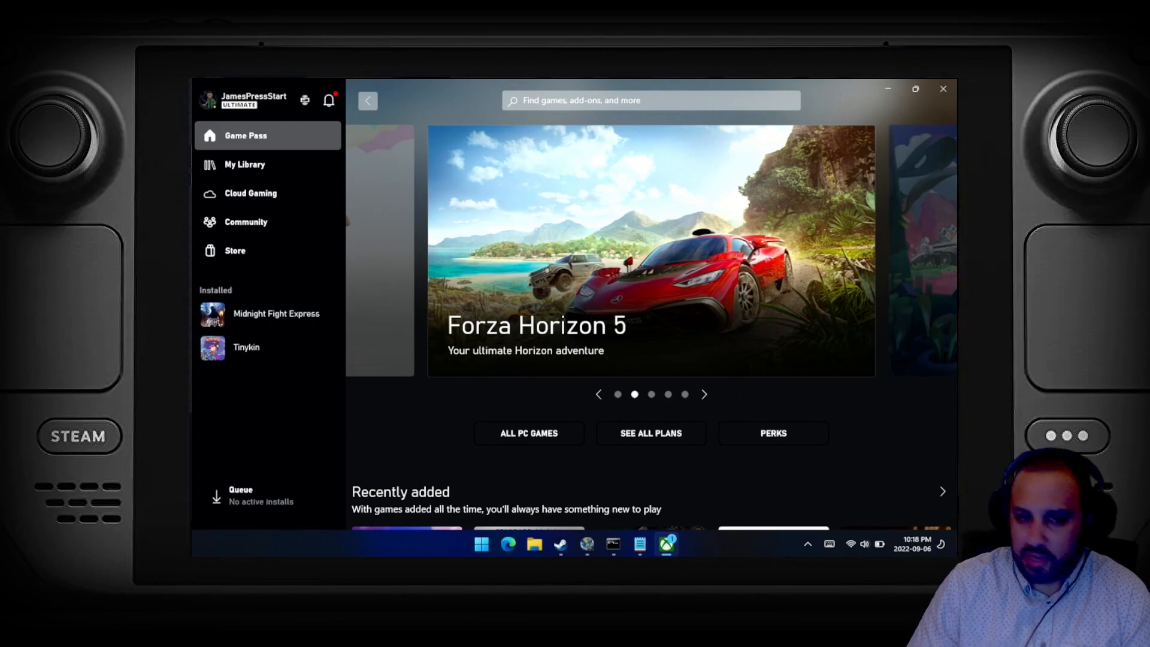
- Launch Midnight Fight Express from its page in the Xbox app's Installed list
{"action": "left_click", "coordinate": [704, 394]}
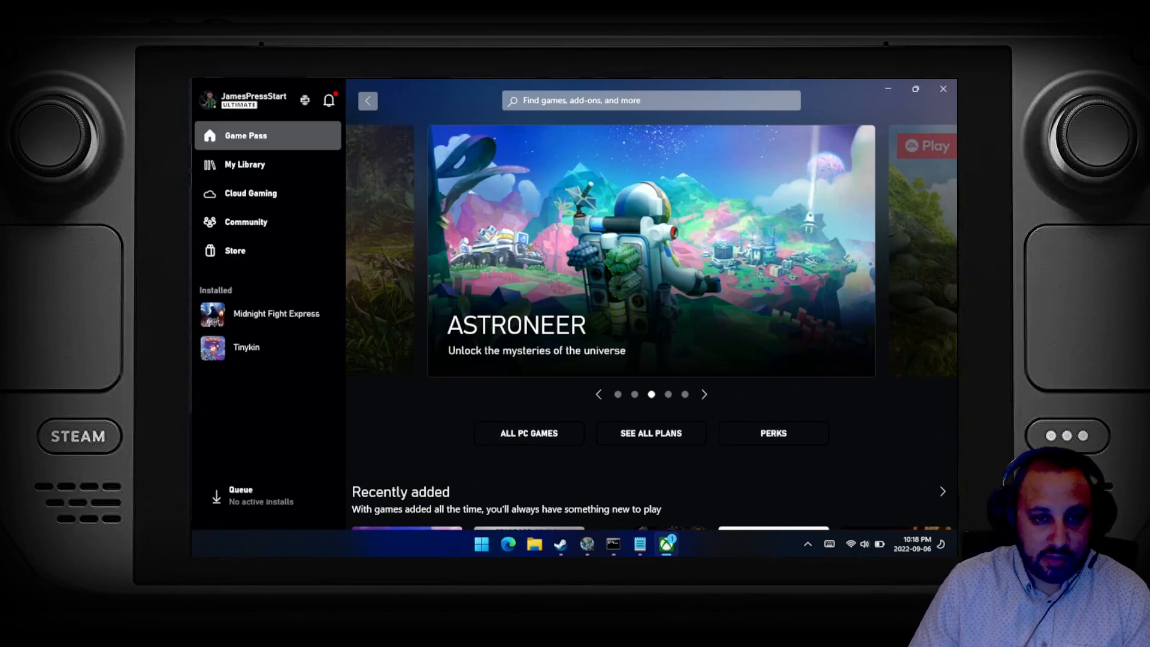
{"action": "left_click", "coordinate": [703, 394]}
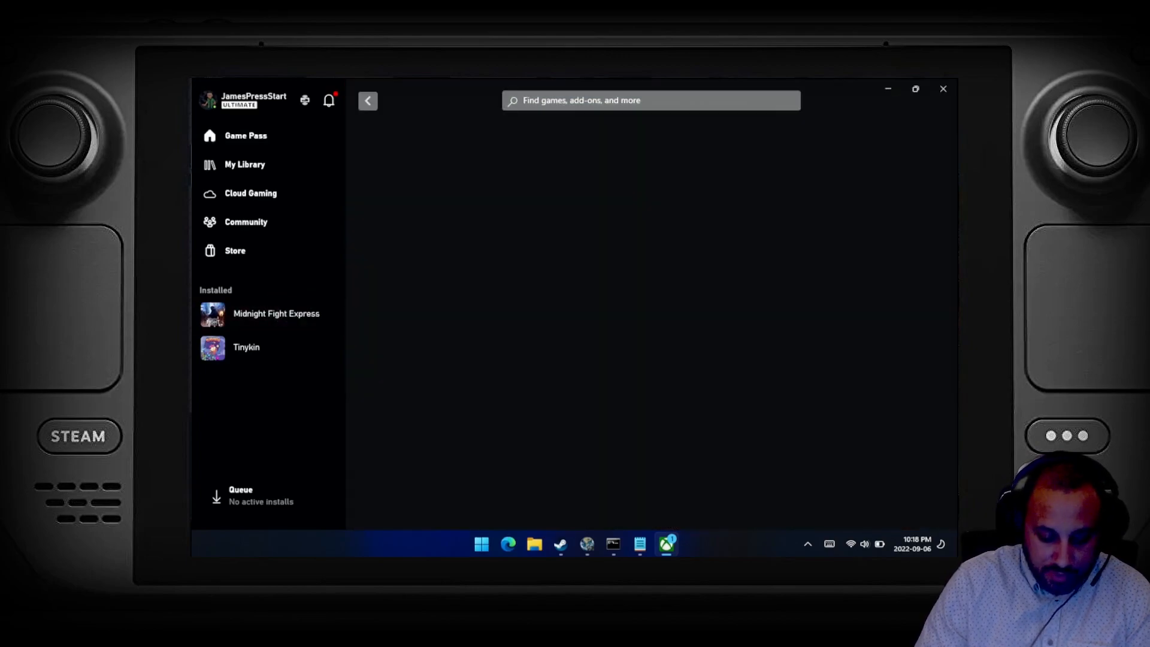
{"action": "left_click", "coordinate": [275, 313]}
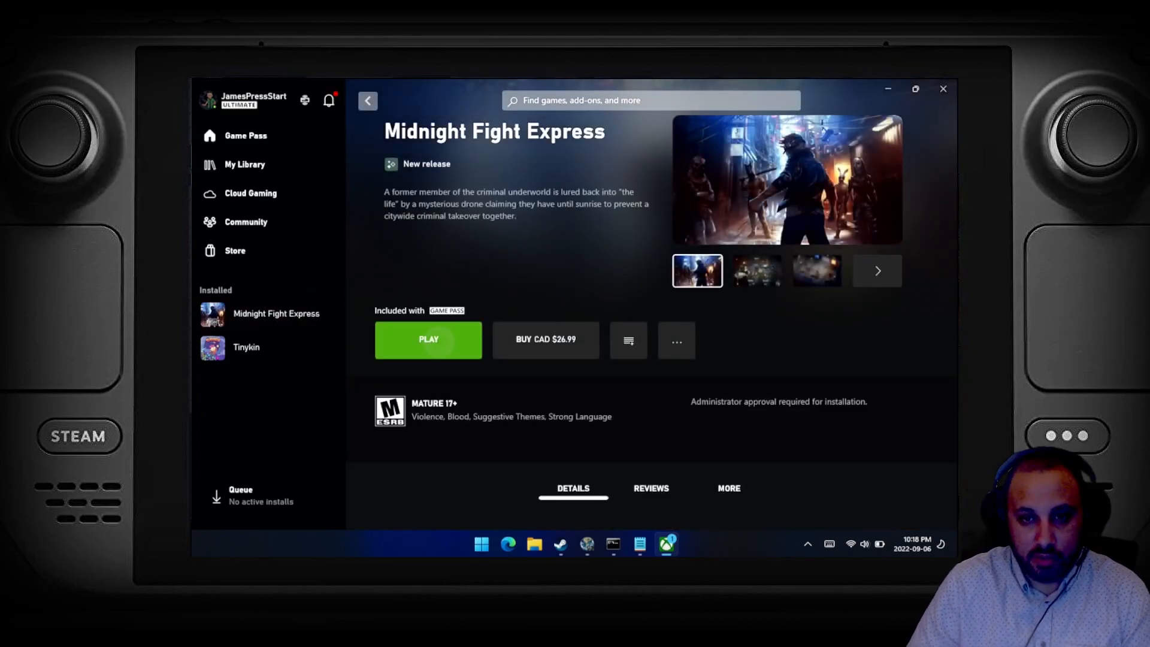
{"action": "left_click", "coordinate": [429, 339]}
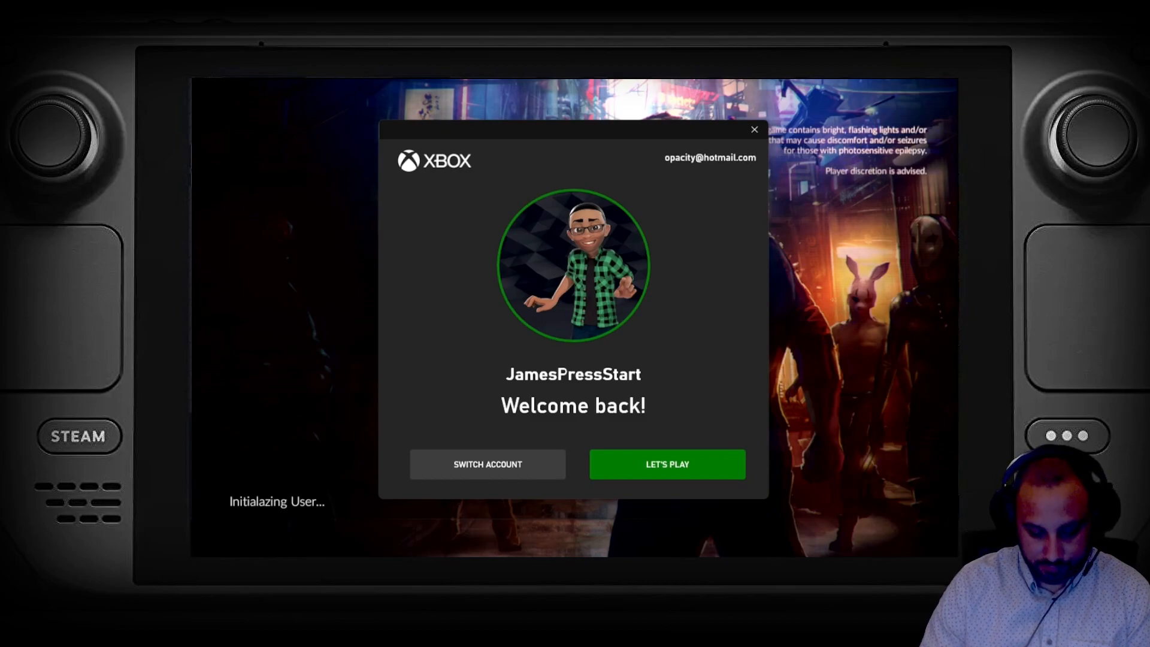
- Sign in with the existing account, get into gameplay, then choose Quit Game from the pause menu
{"action": "left_click", "coordinate": [666, 464]}
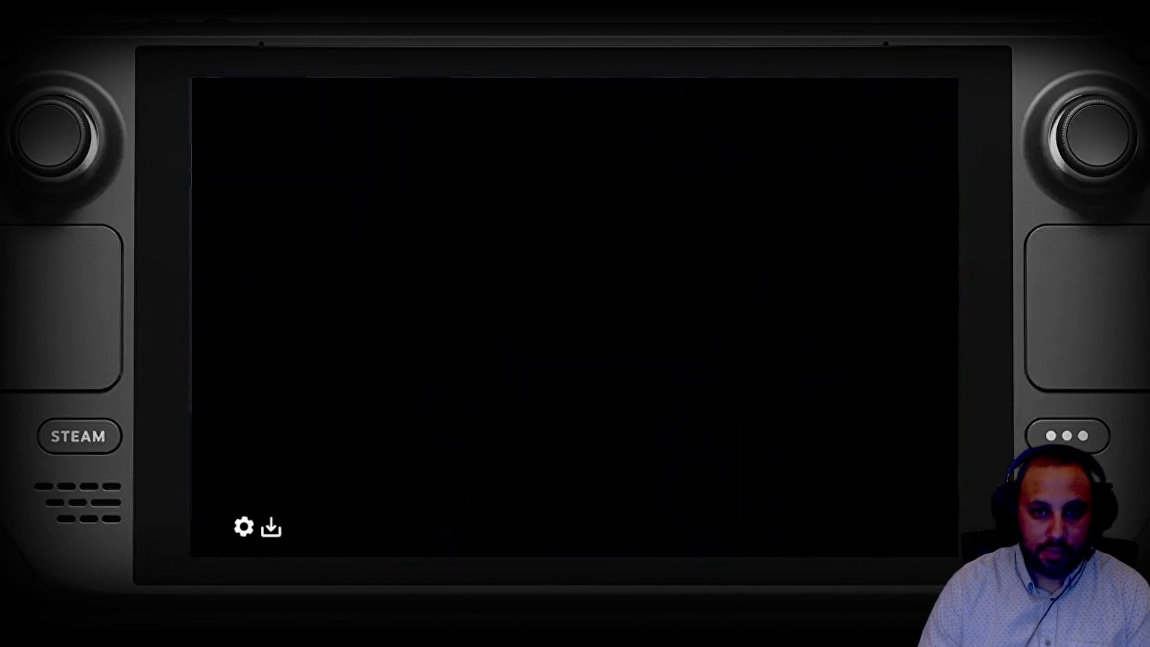
{"action": "left_click", "coordinate": [271, 527]}
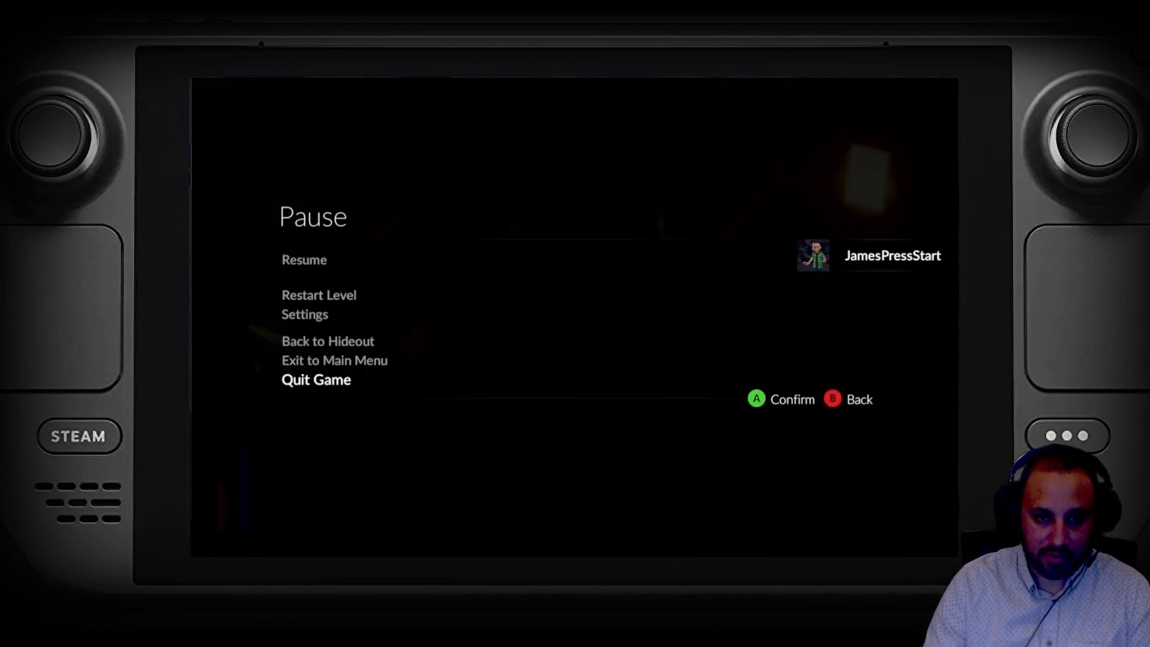
{"action": "left_click", "coordinate": [315, 380]}
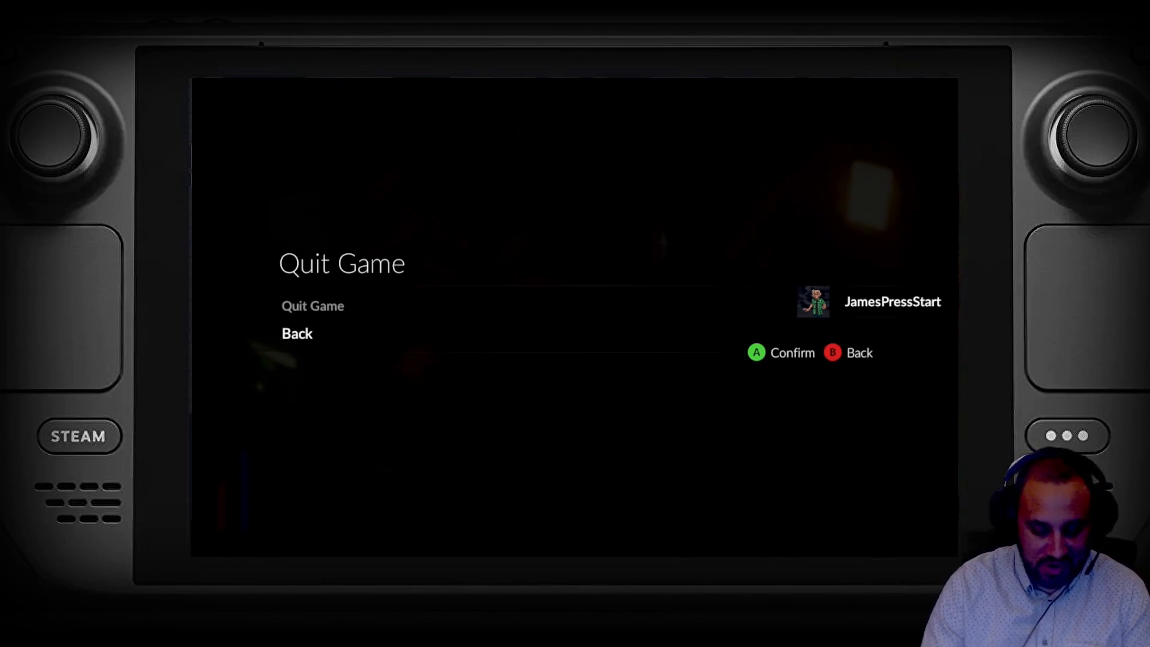
- Confirm quitting Midnight Fight Express and close the Xbox app
{"action": "key", "text": "up"}
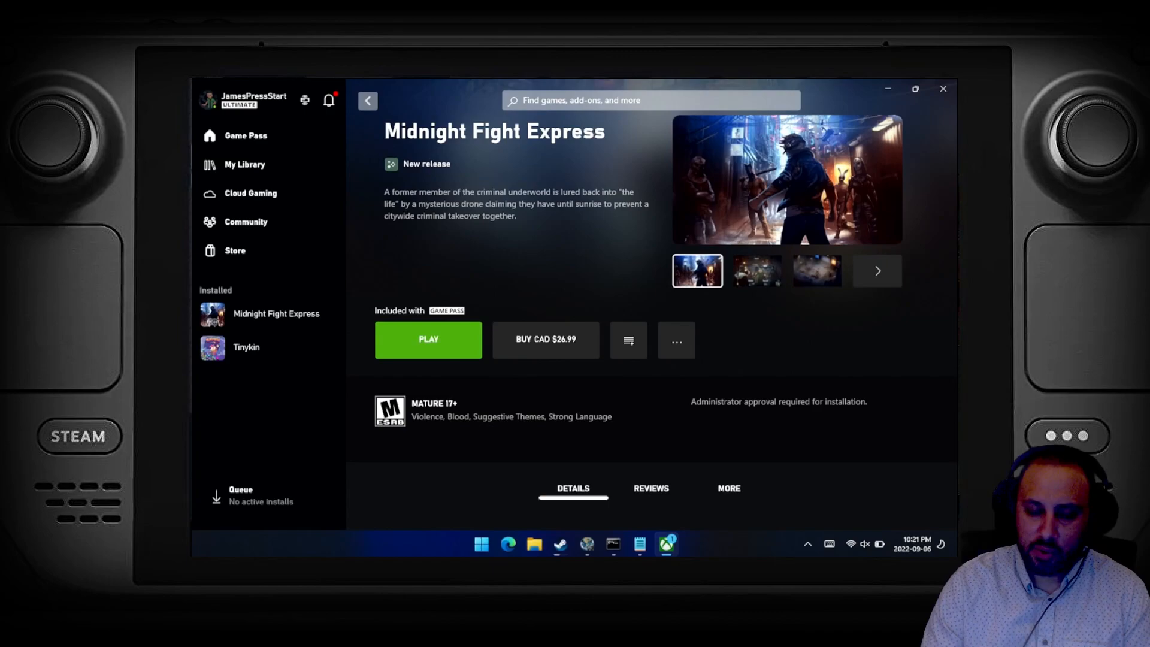
{"action": "left_click", "coordinate": [943, 89]}
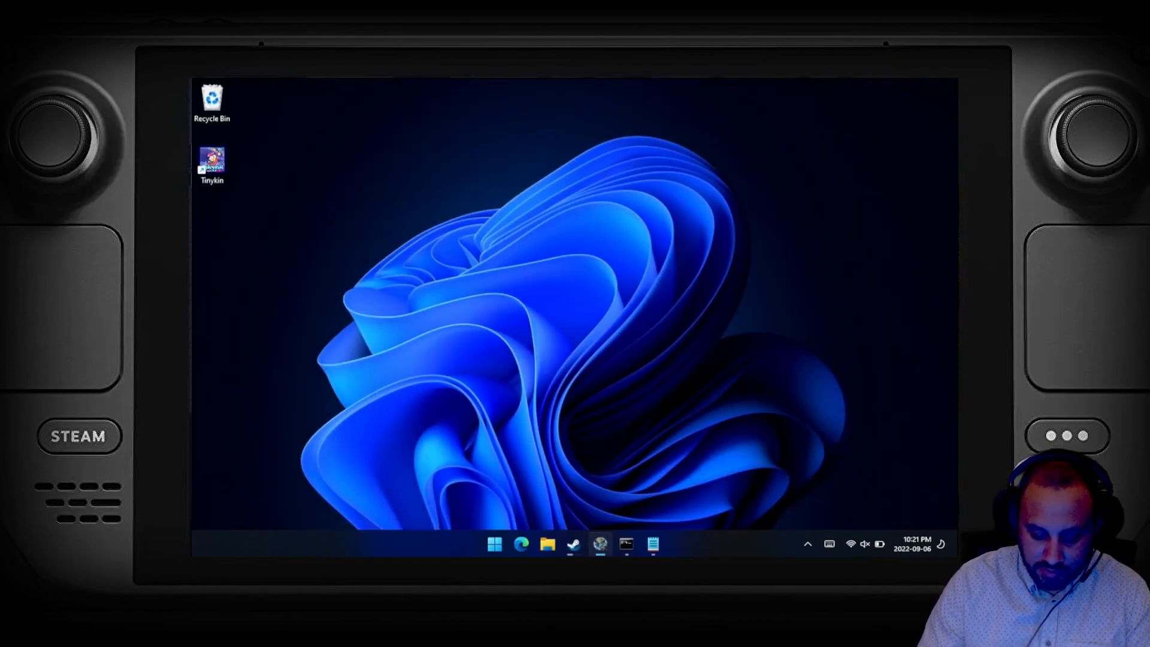
- Reopen the Steam Library from the tray icon and view the queued PUBG: BATTLEGROUNDS entry
{"action": "left_click", "coordinate": [808, 544]}
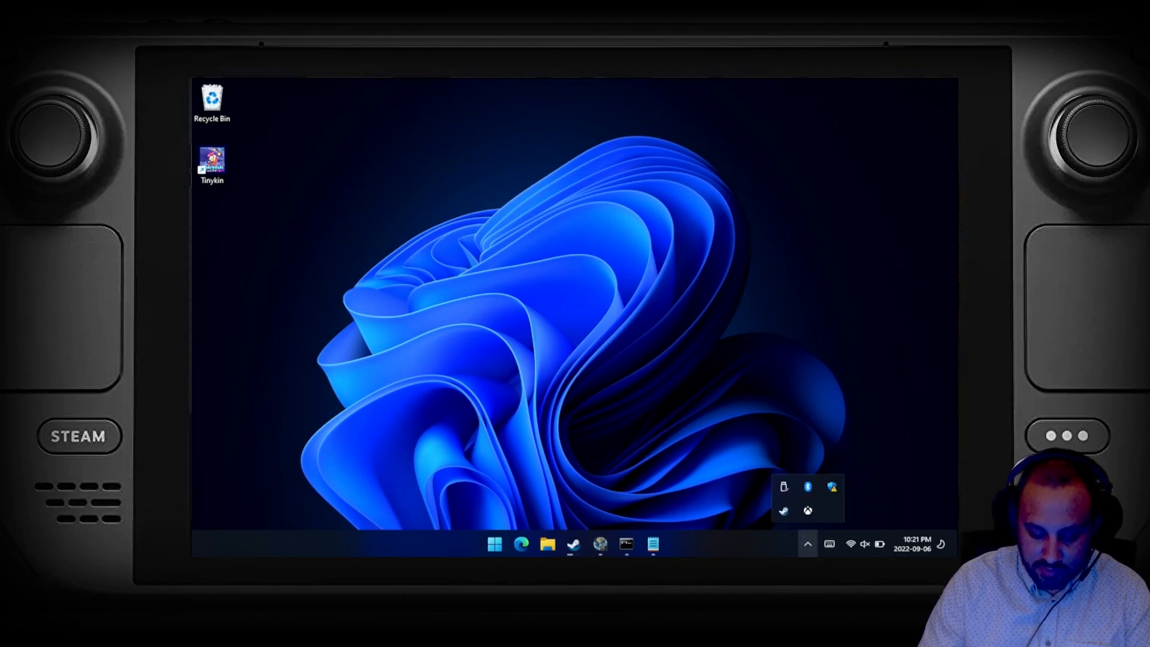
{"action": "right_click", "coordinate": [784, 511]}
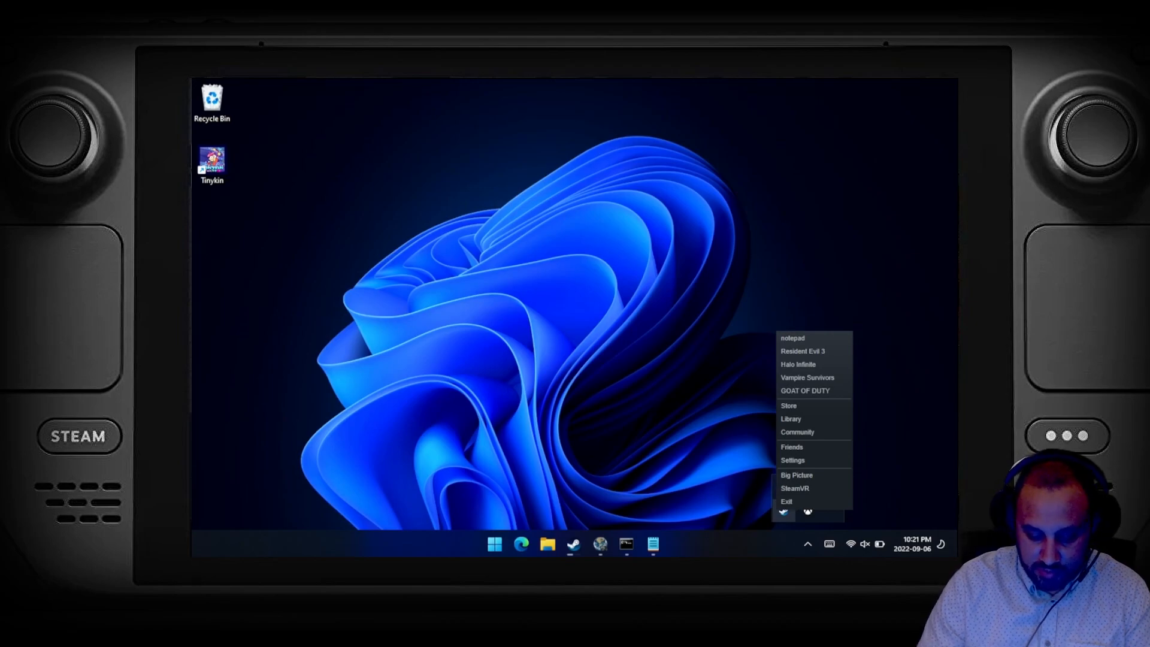
{"action": "left_click", "coordinate": [791, 420]}
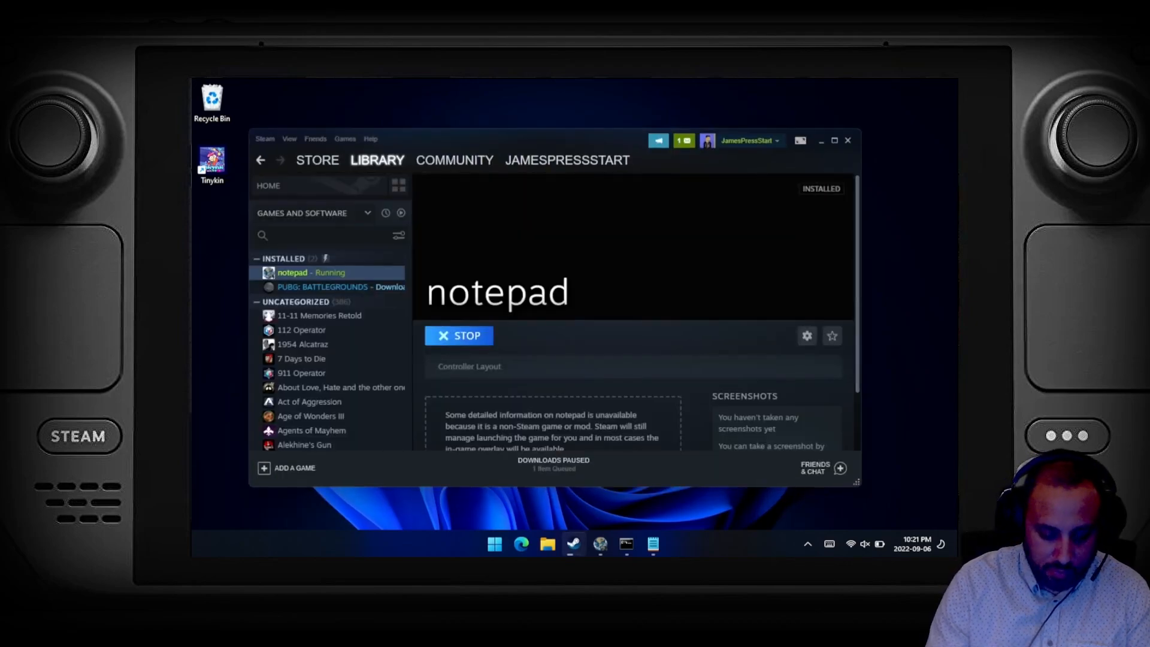
{"action": "left_click", "coordinate": [331, 287]}
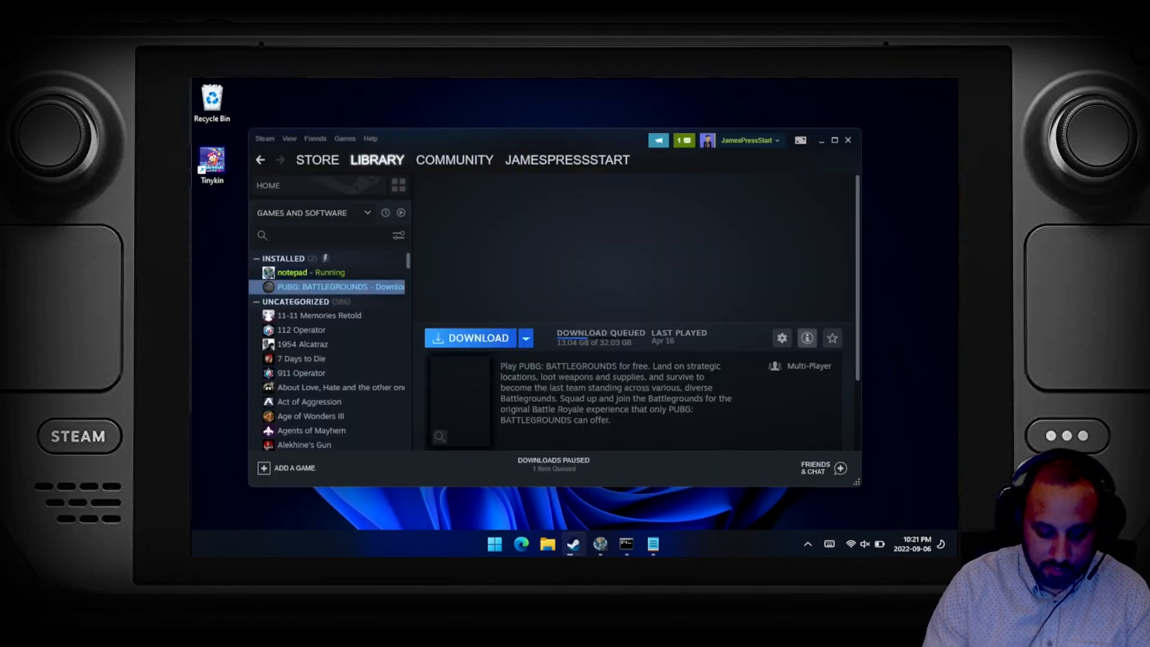